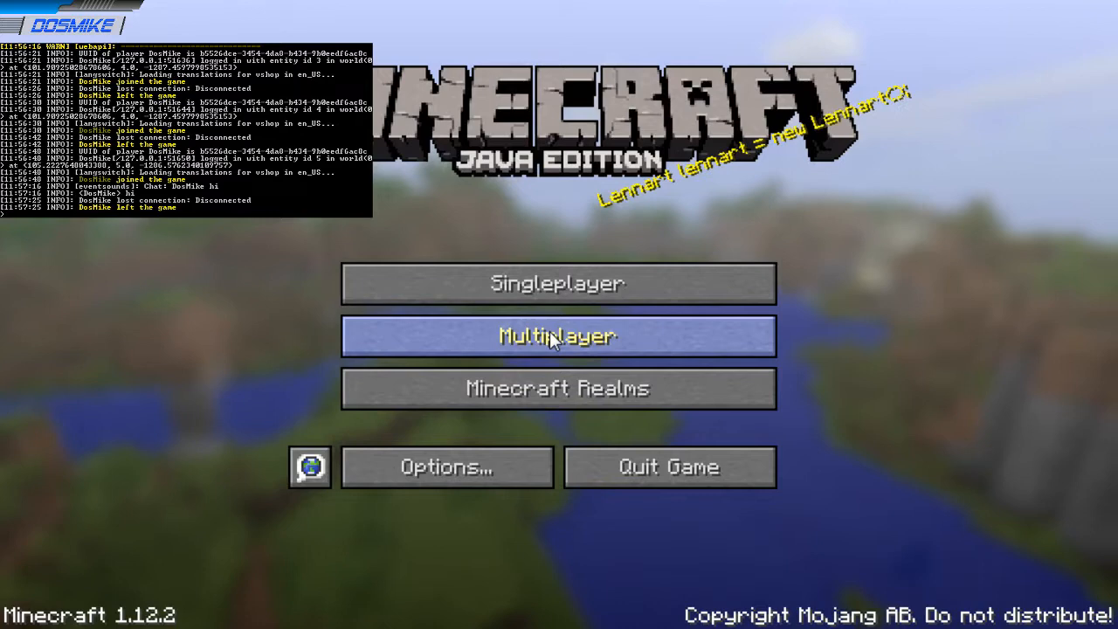
- Join the local multiplayer server and start a /sound command in chat
left_click(557, 336)
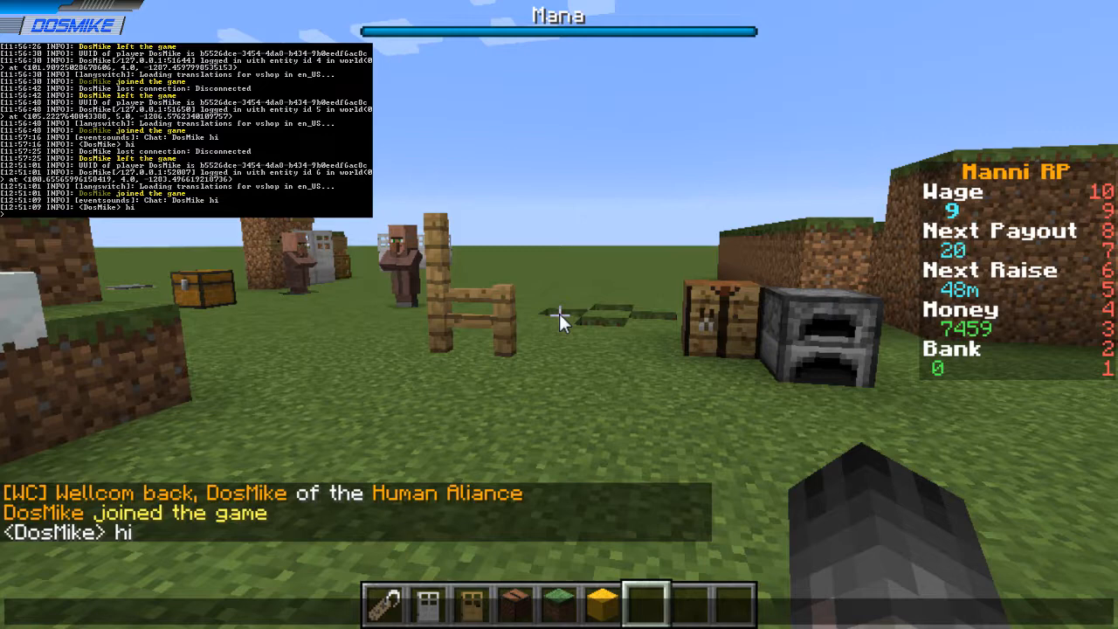
type("/soun")
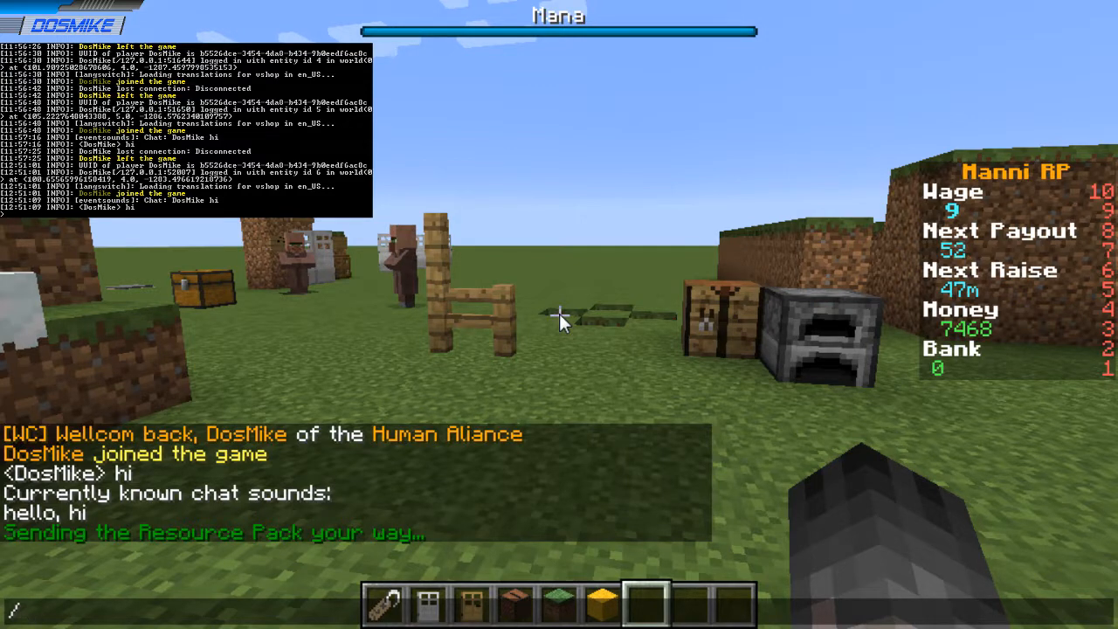
- Run /es reload in chat, then bring up the server's folder
type("/es reload")
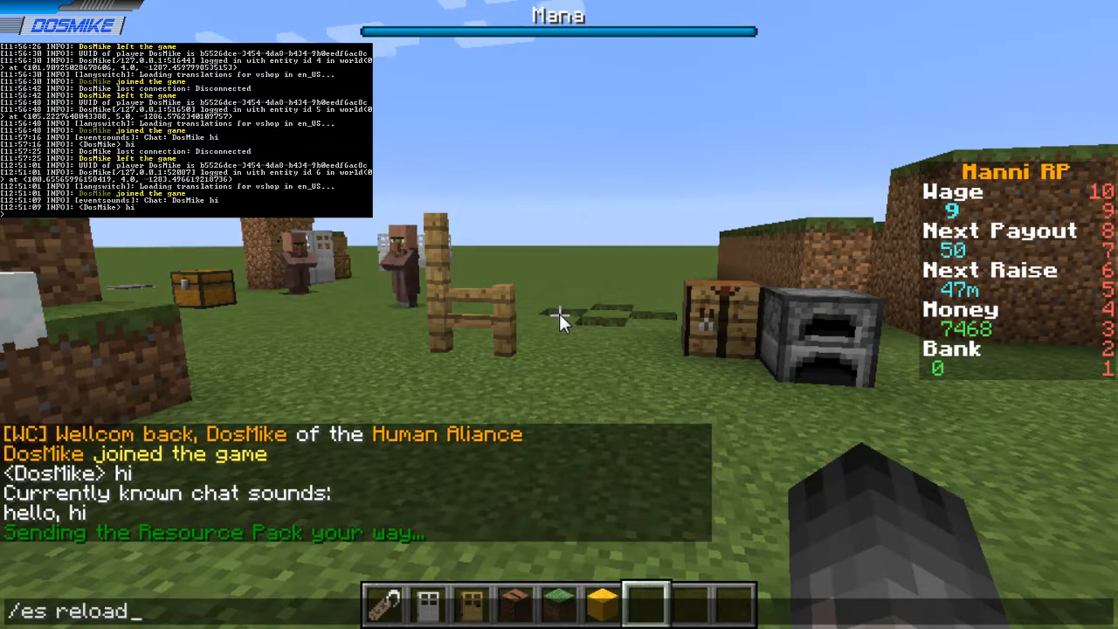
type("-b")
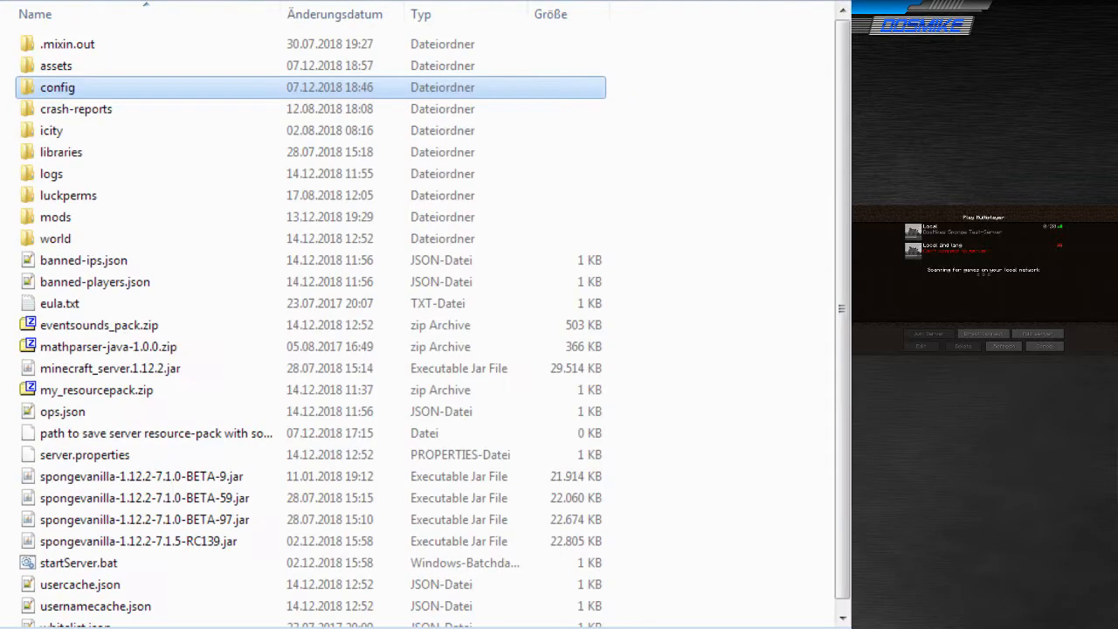
mouse_move(275, 281)
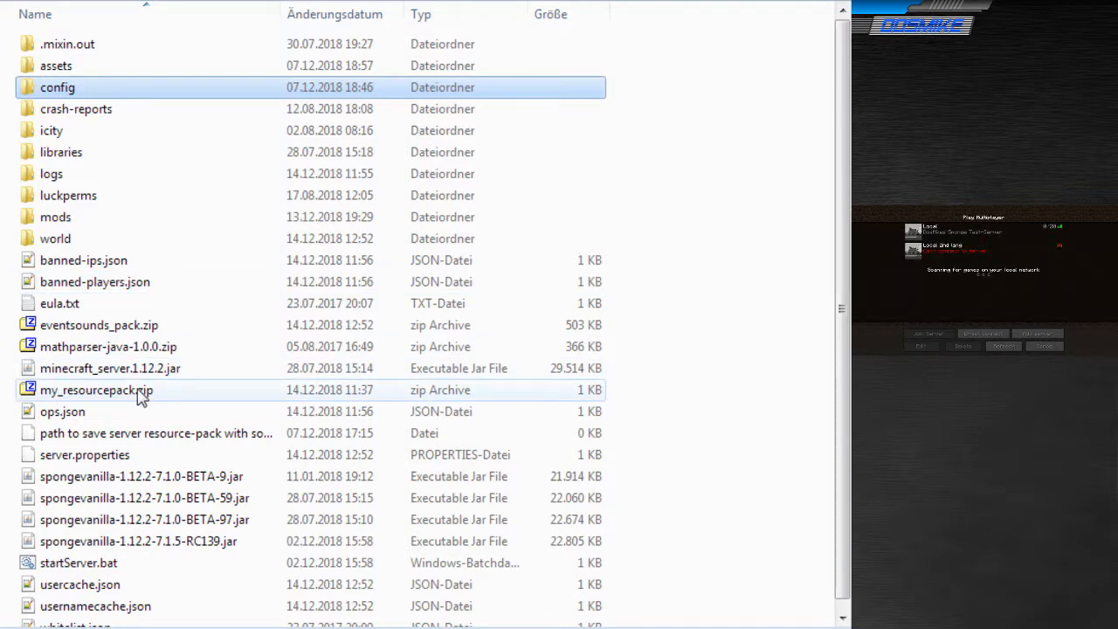
- Open my_resourcepack.zip from the server directory in the archive tool
double_click(96, 389)
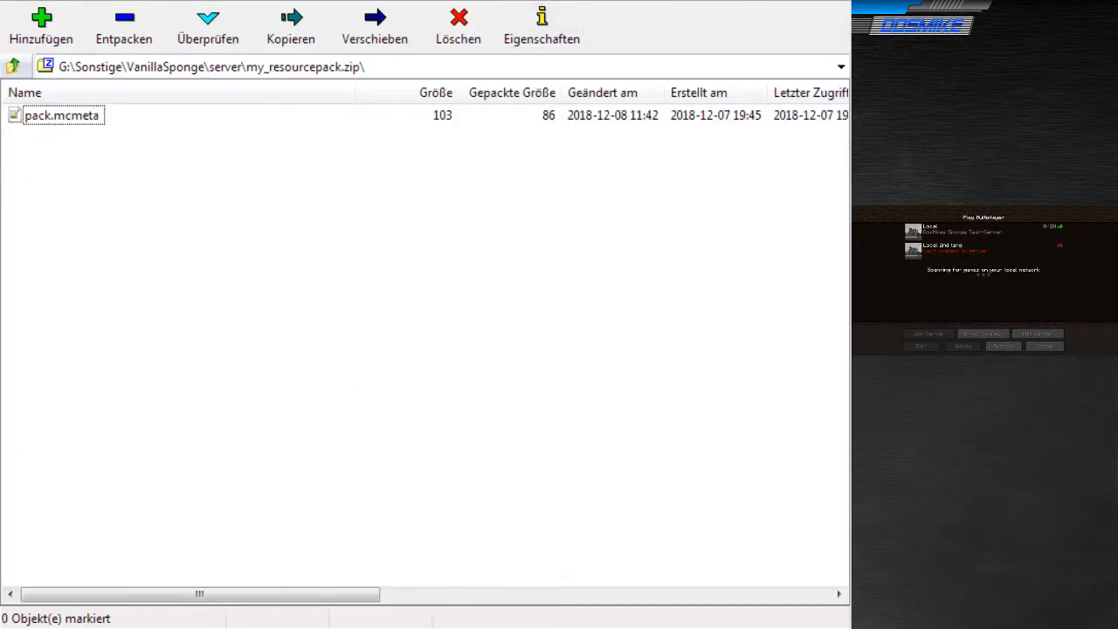
- Open pack.mcmeta, the only file inside the resource pack template
double_click(61, 114)
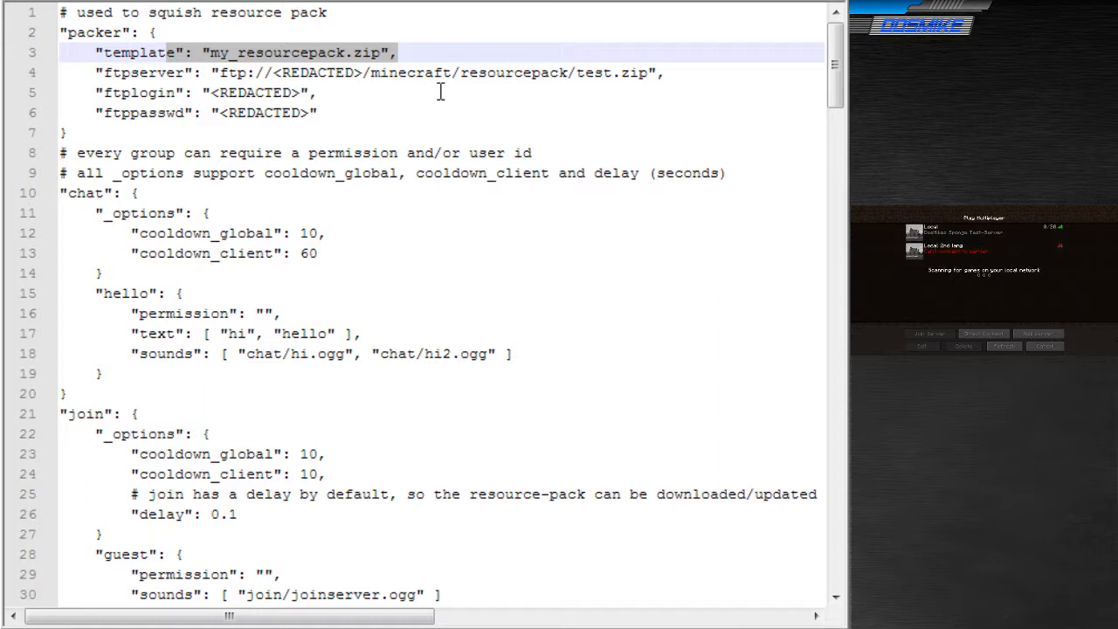
left_click(747, 93)
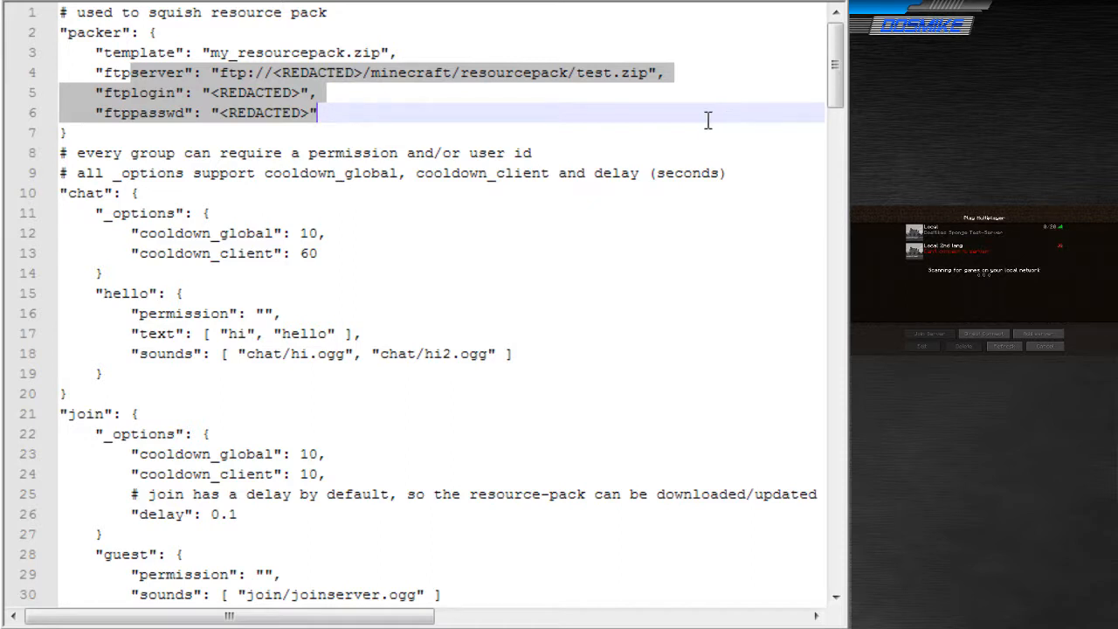
double_click(138, 73)
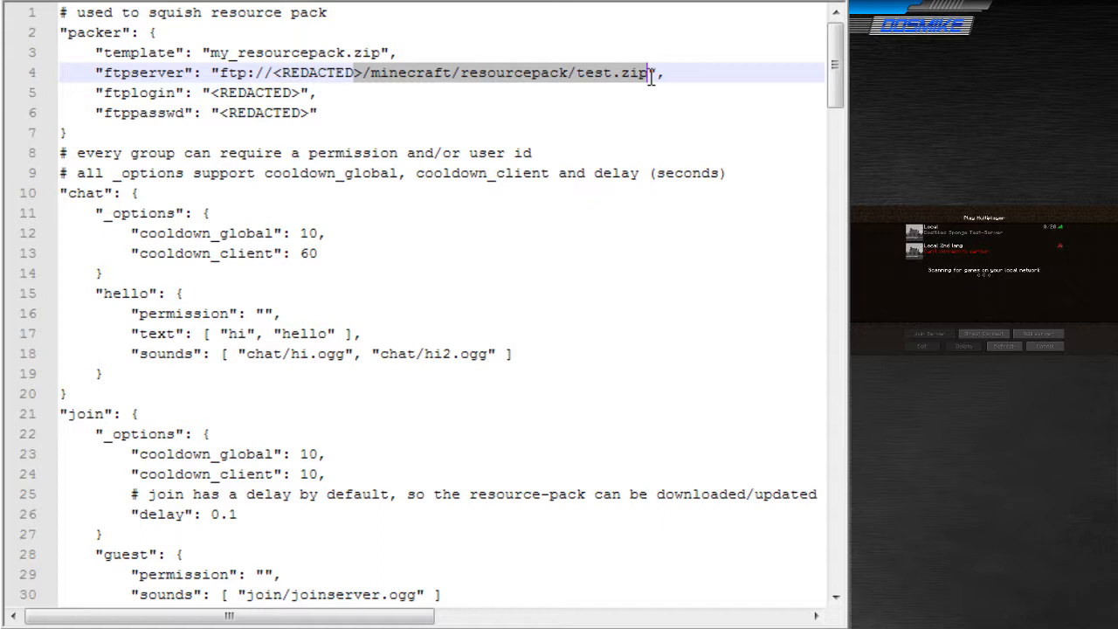
left_click(161, 93)
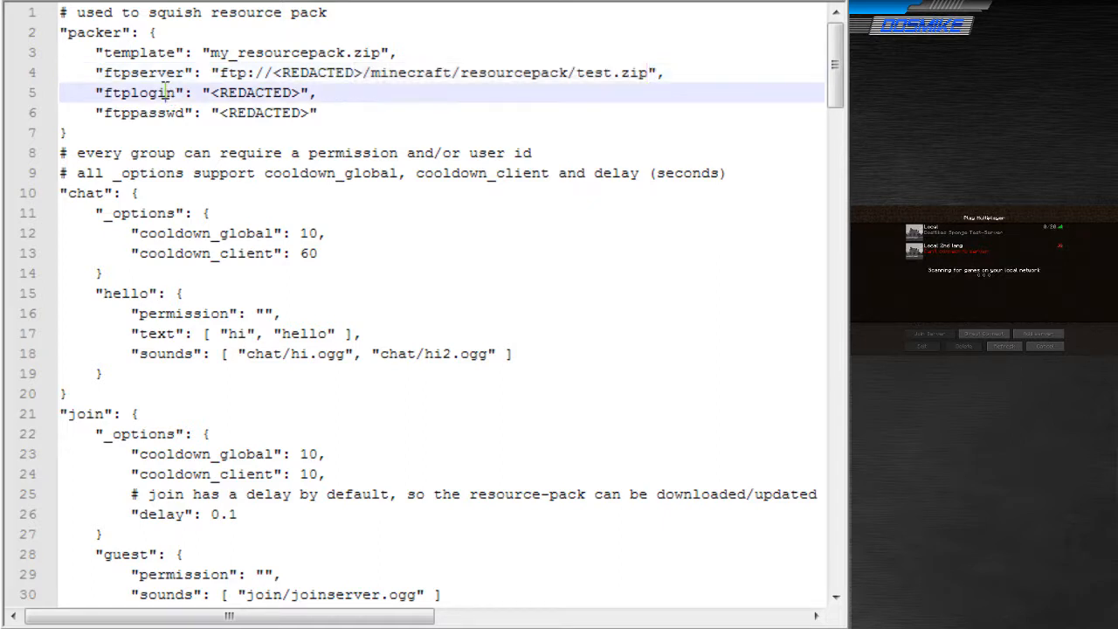
double_click(144, 113)
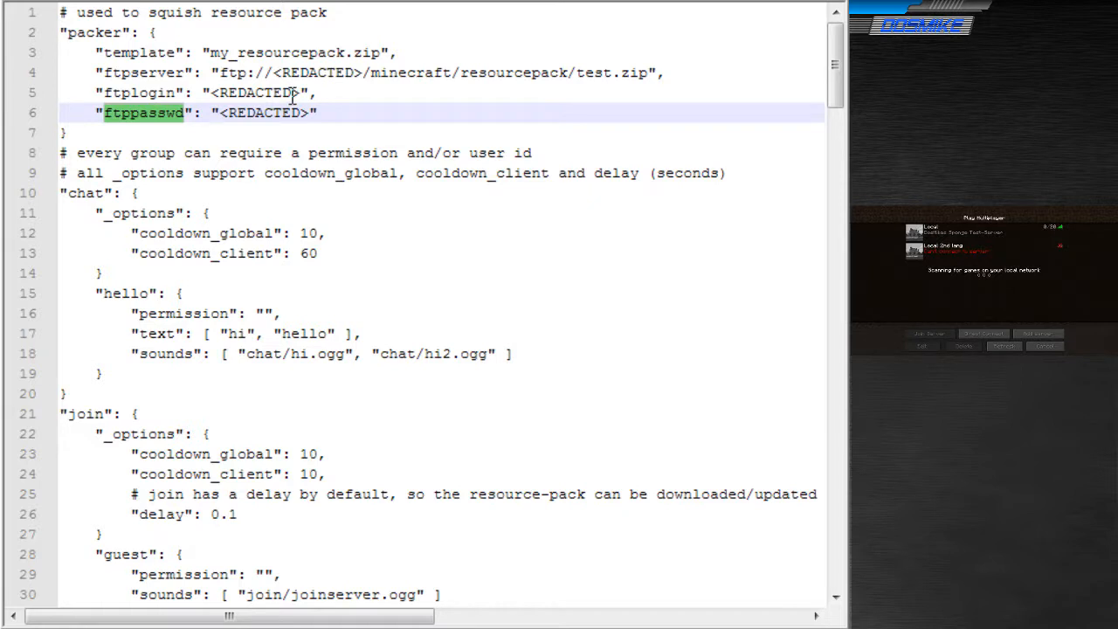
scroll("down", 3)
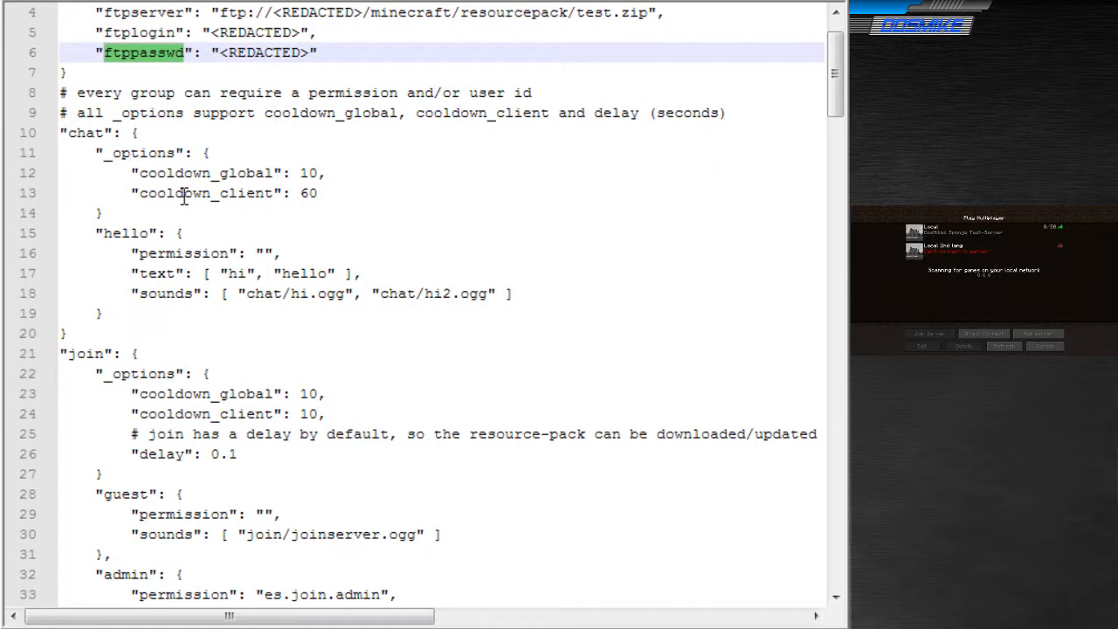
double_click(84, 133)
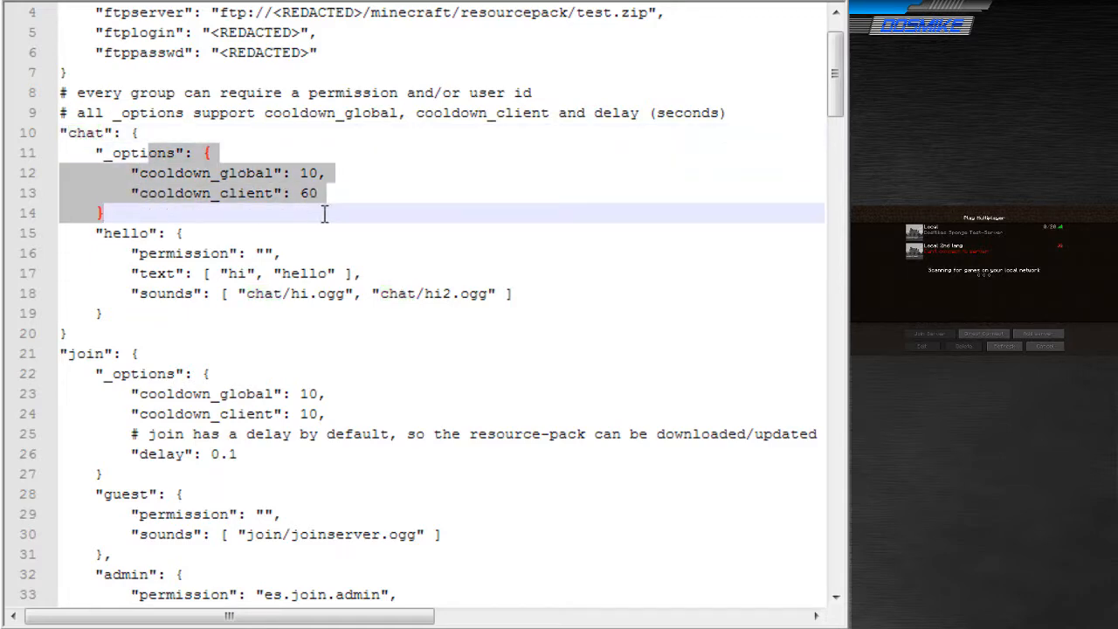
scroll("down", 3)
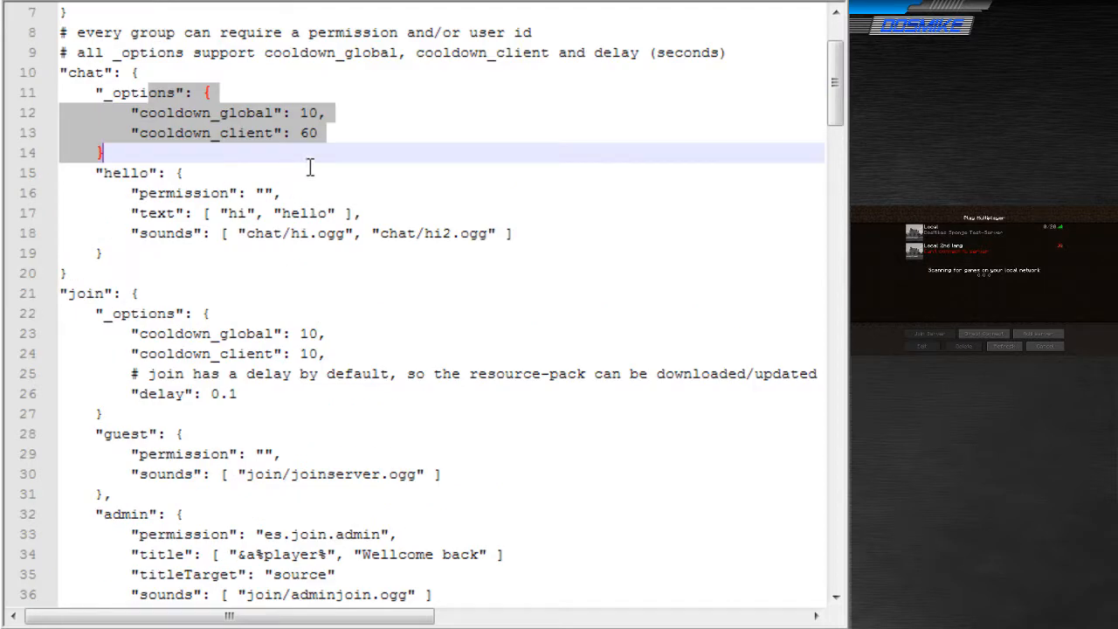
left_click(177, 132)
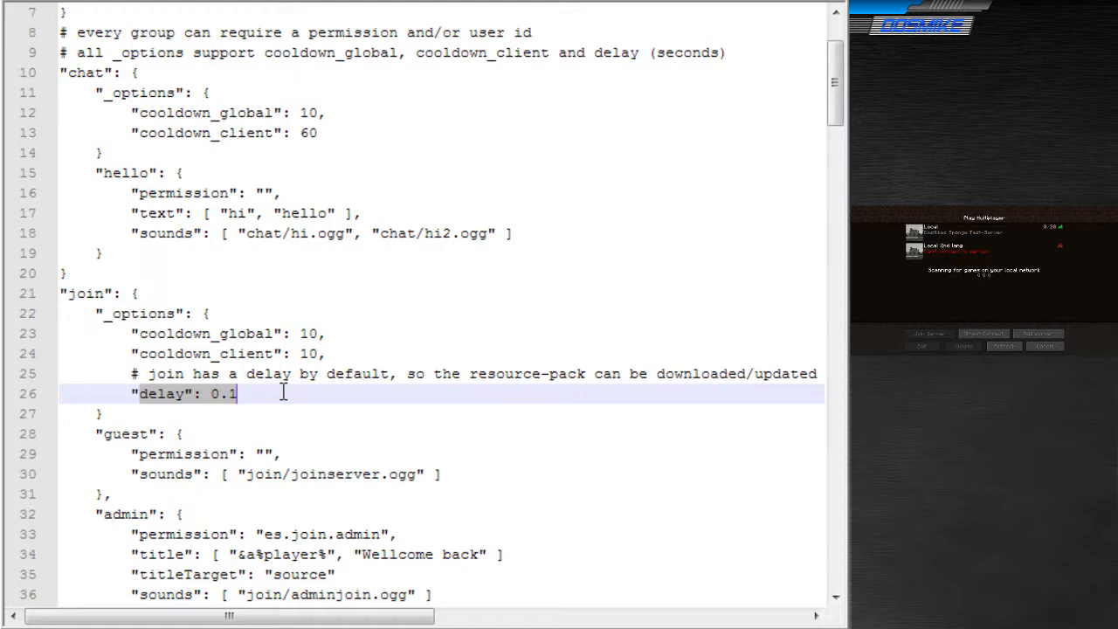
scroll("down", 3)
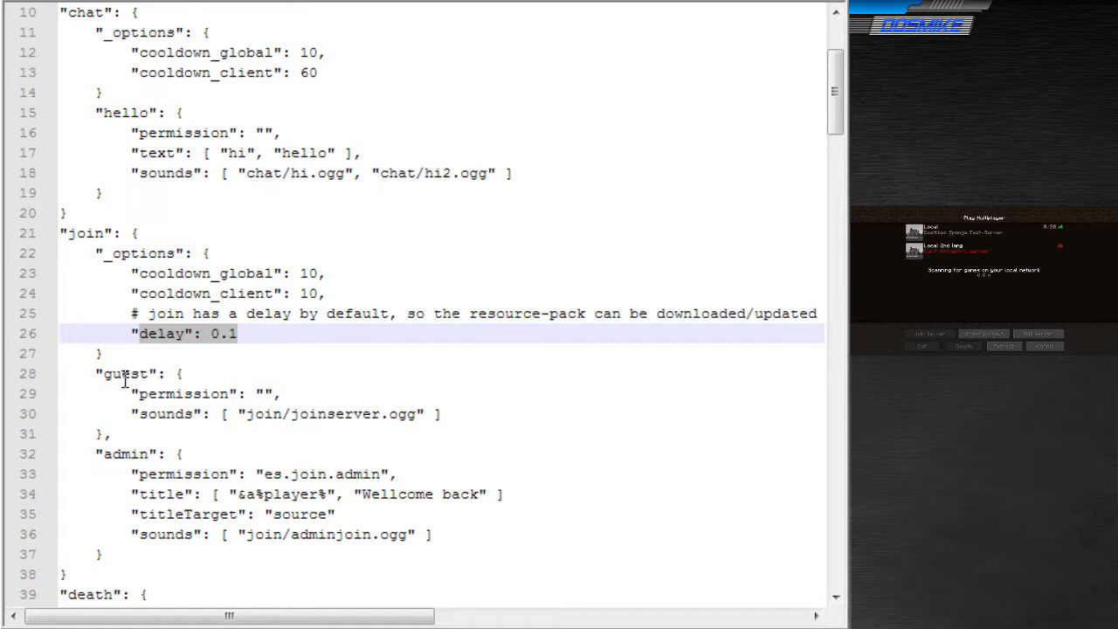
left_click(181, 453)
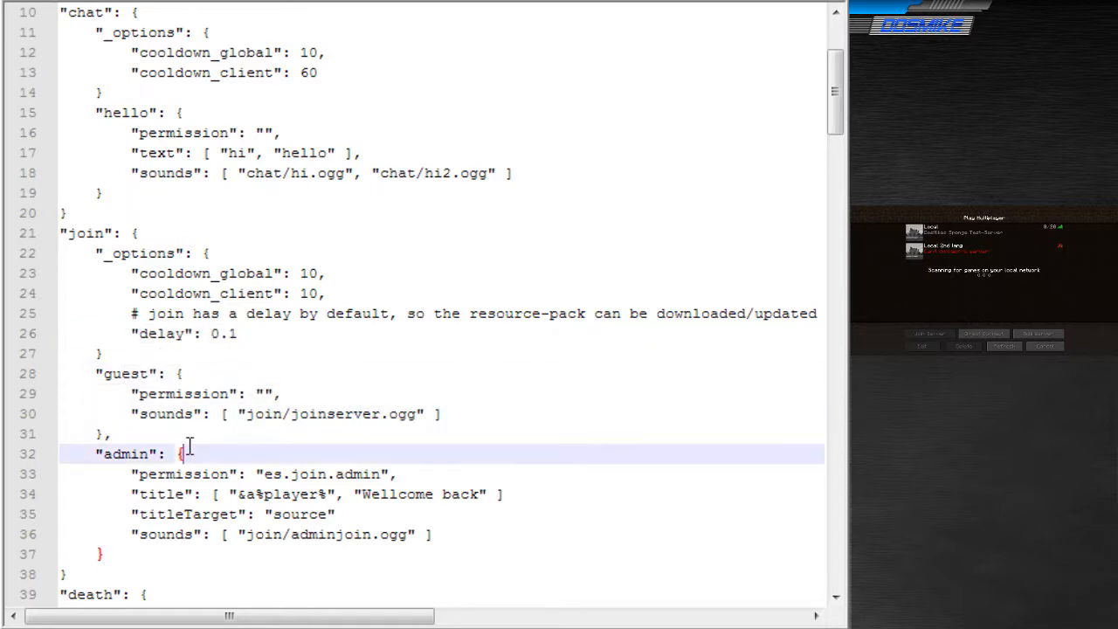
scroll("down", 3)
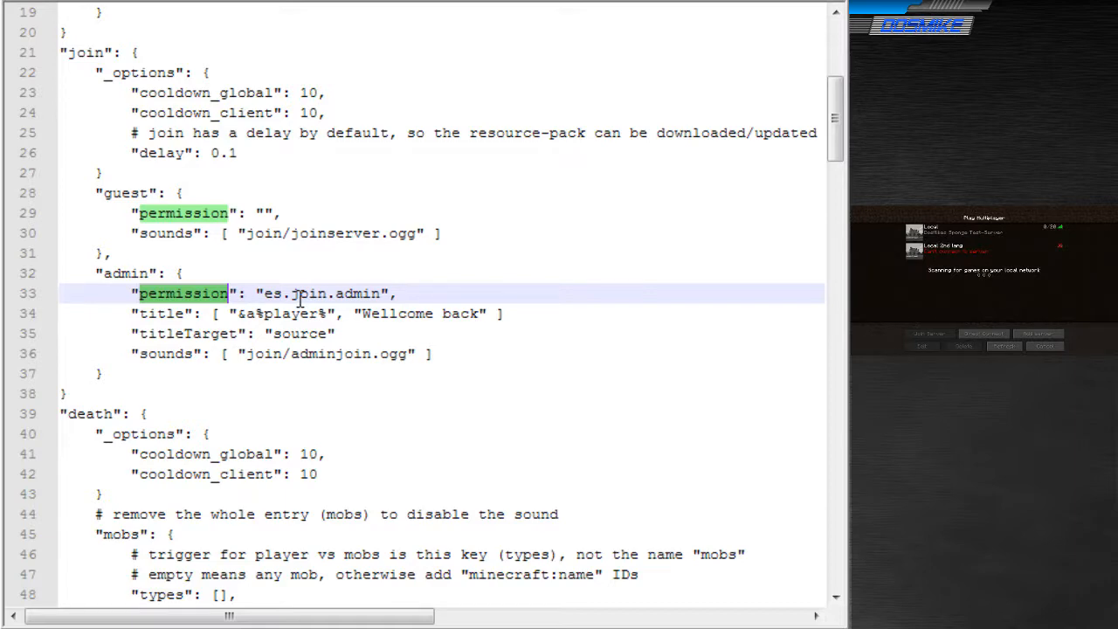
scroll("down", 3)
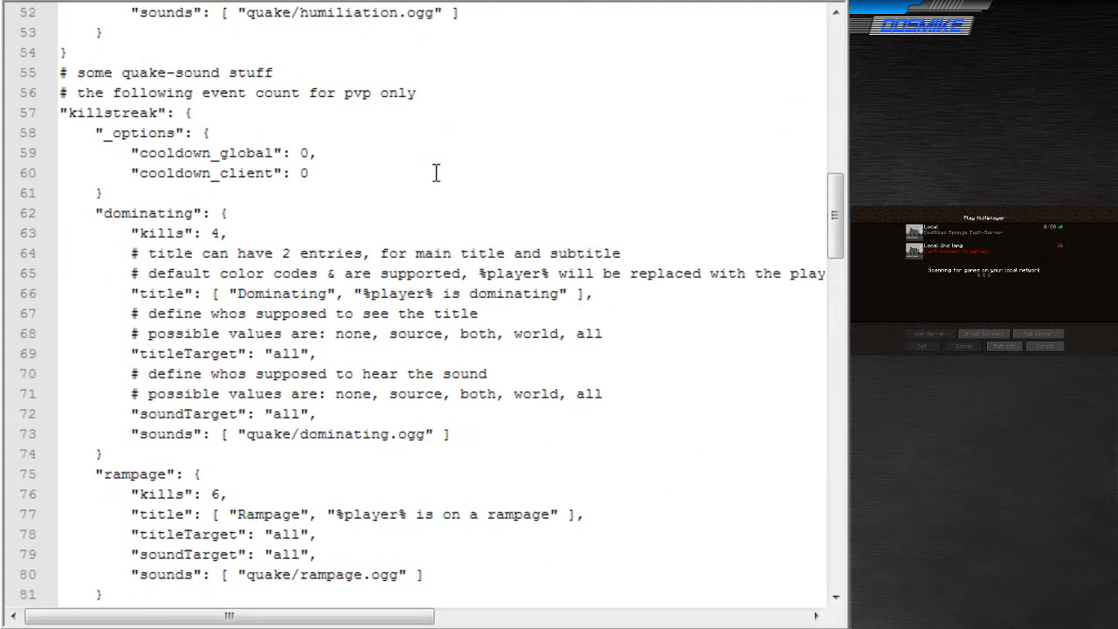
- Highlight the killstreak entries' title keys and select killingspree's titleTarget value
scroll("down", 3)
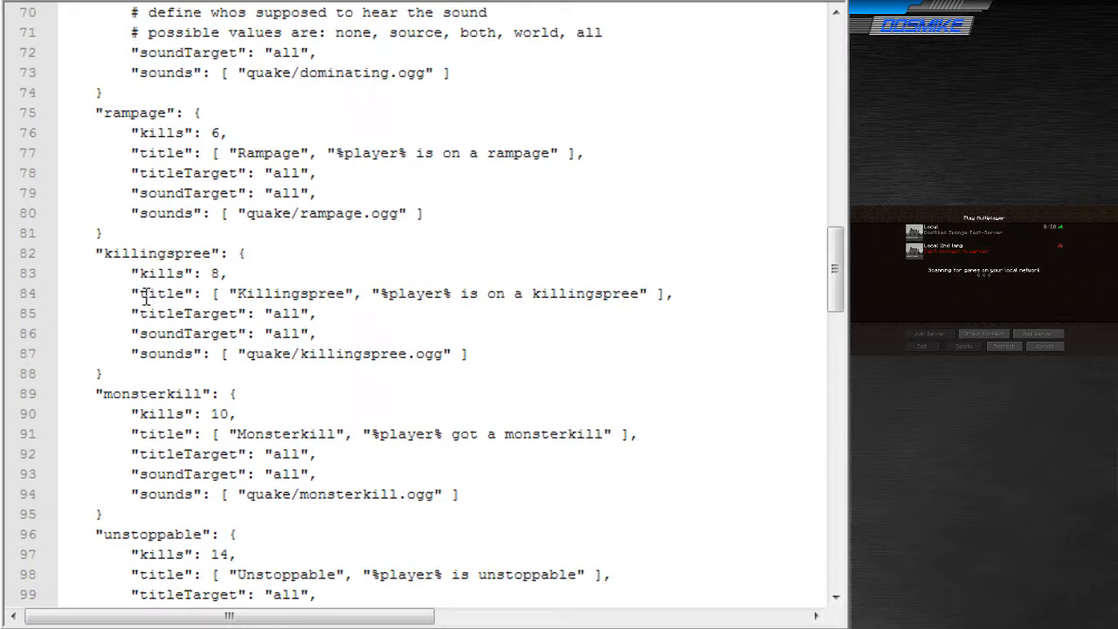
double_click(586, 293)
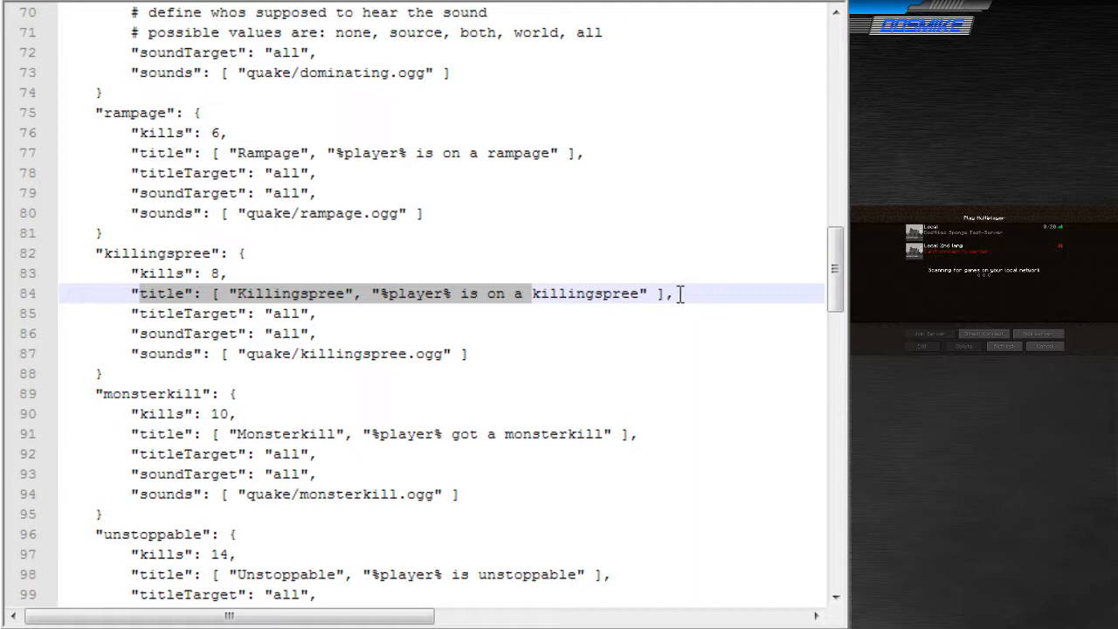
double_click(161, 292)
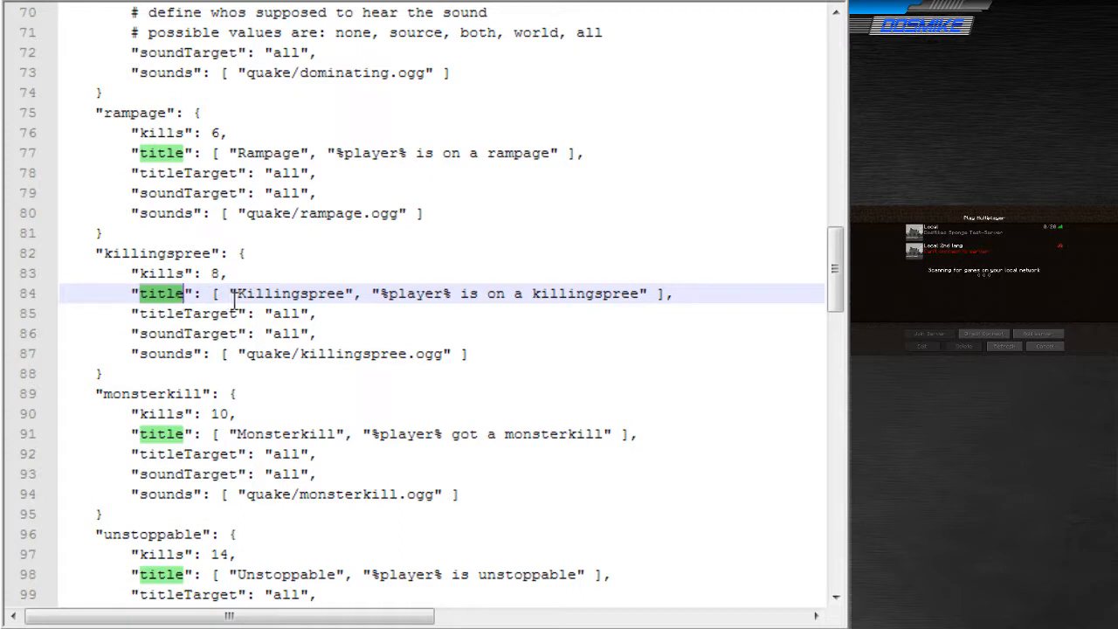
double_click(288, 292)
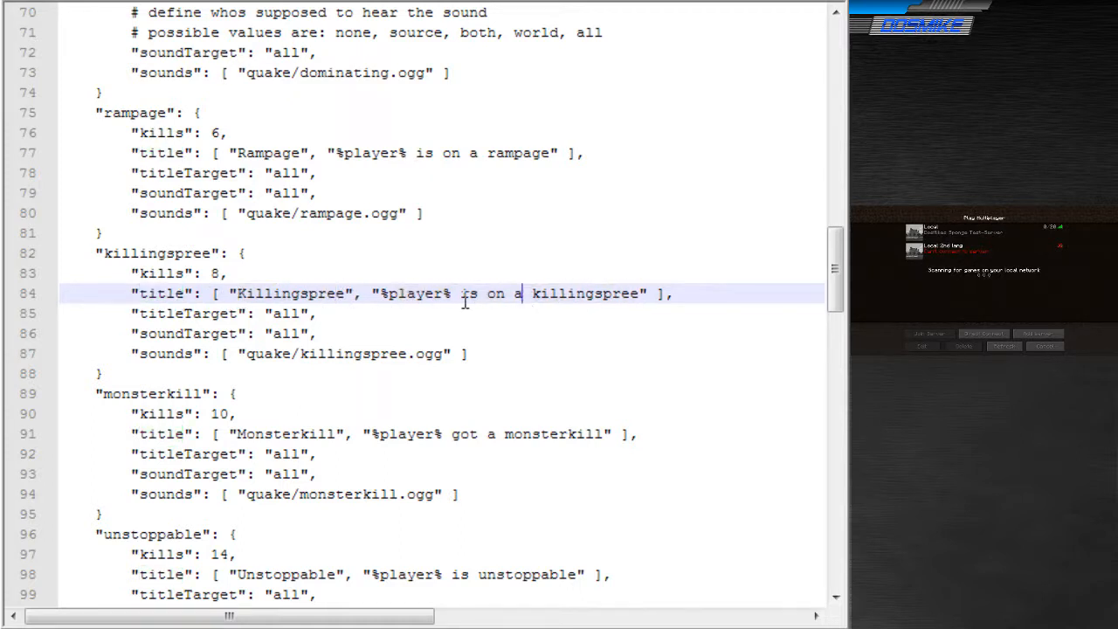
double_click(412, 294)
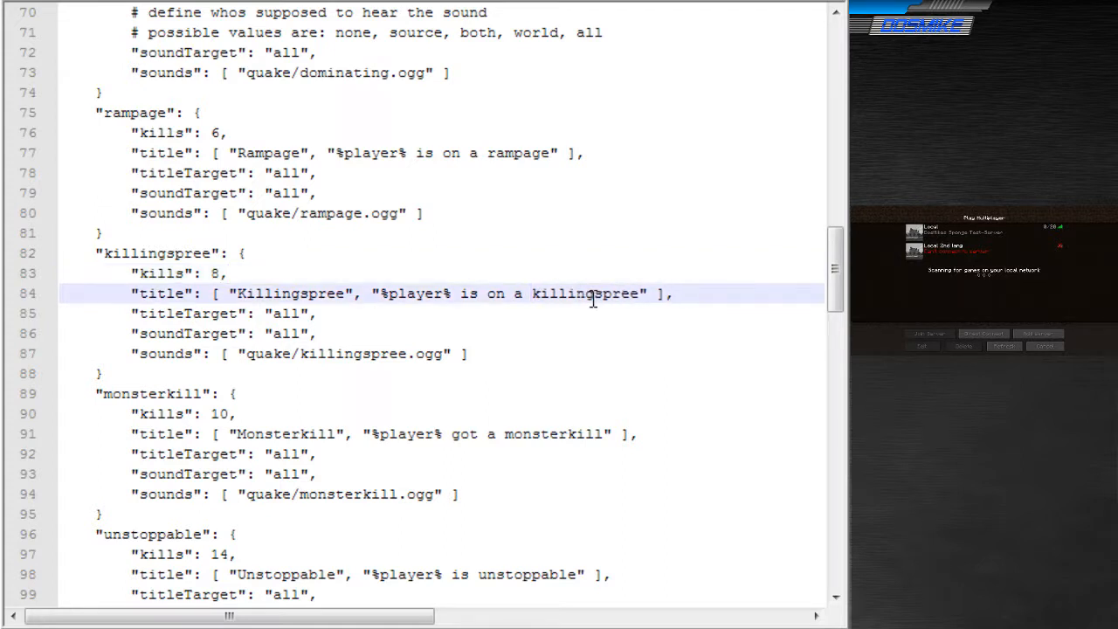
left_click(183, 313)
type("none")
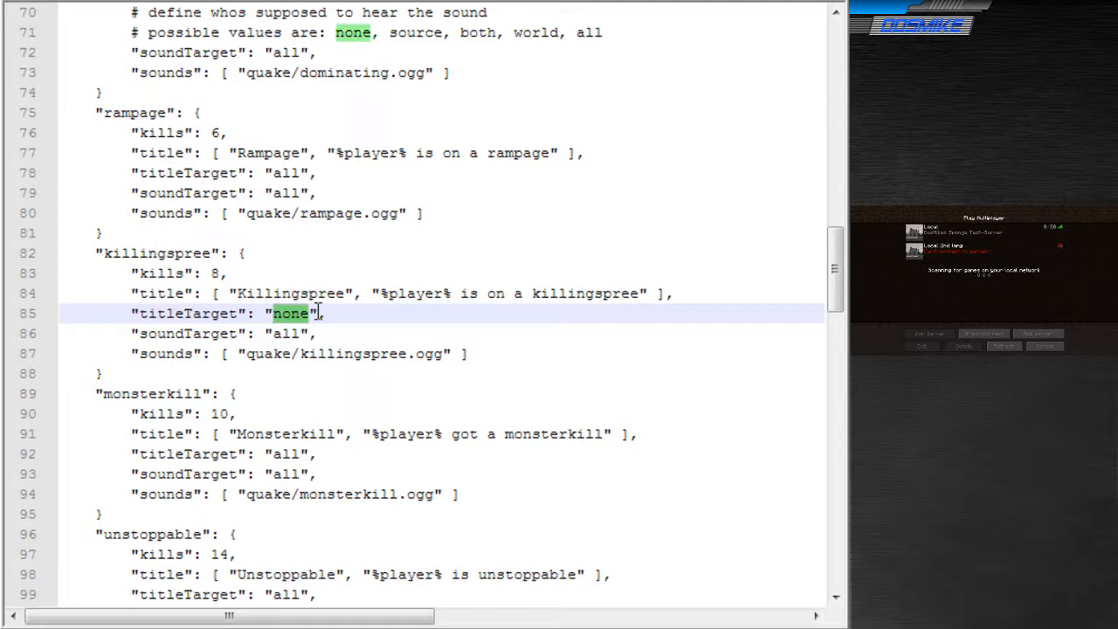
type("source")
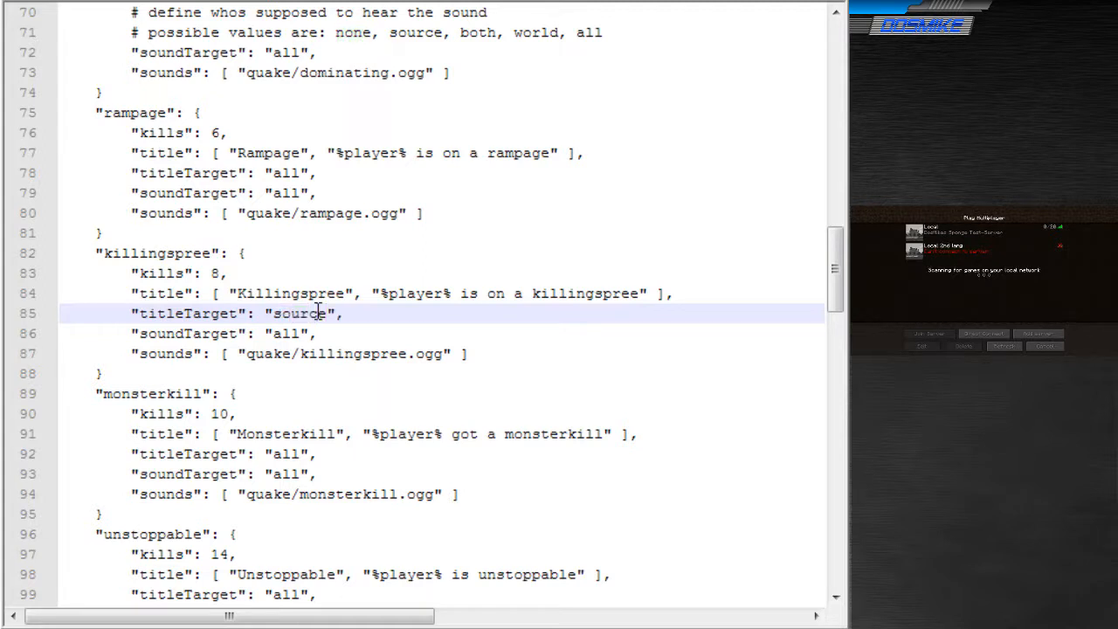
double_click(297, 313)
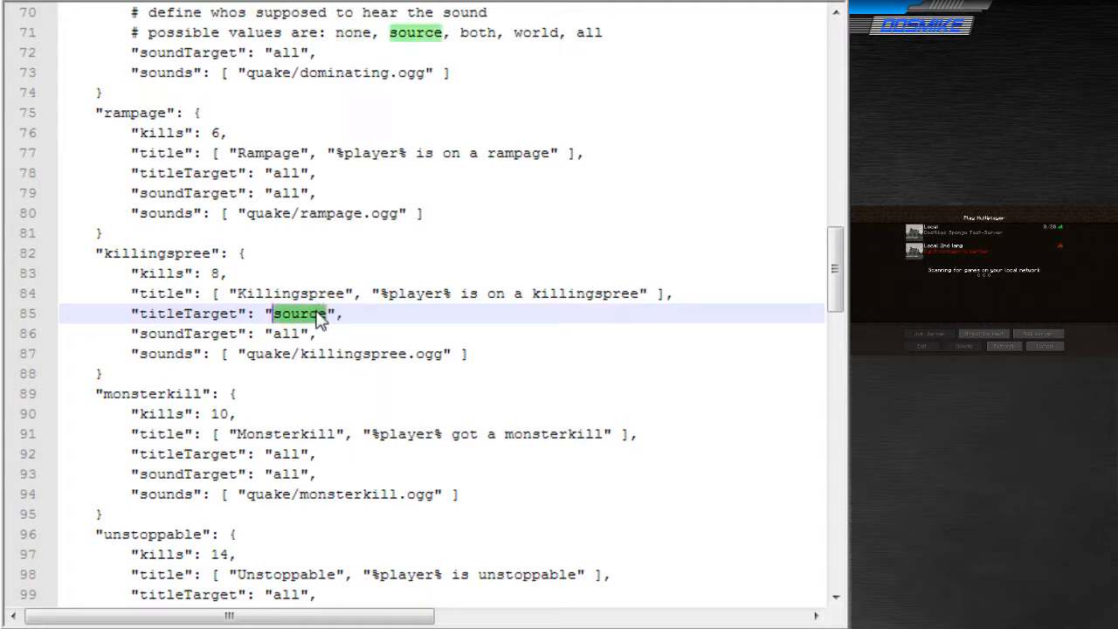
type("both")
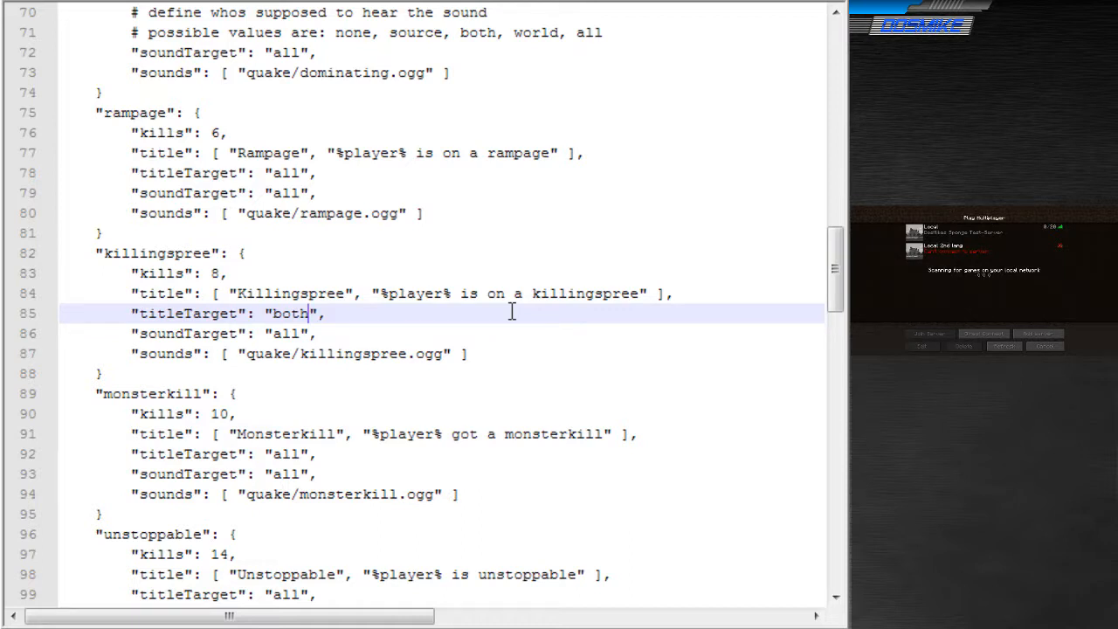
double_click(290, 314)
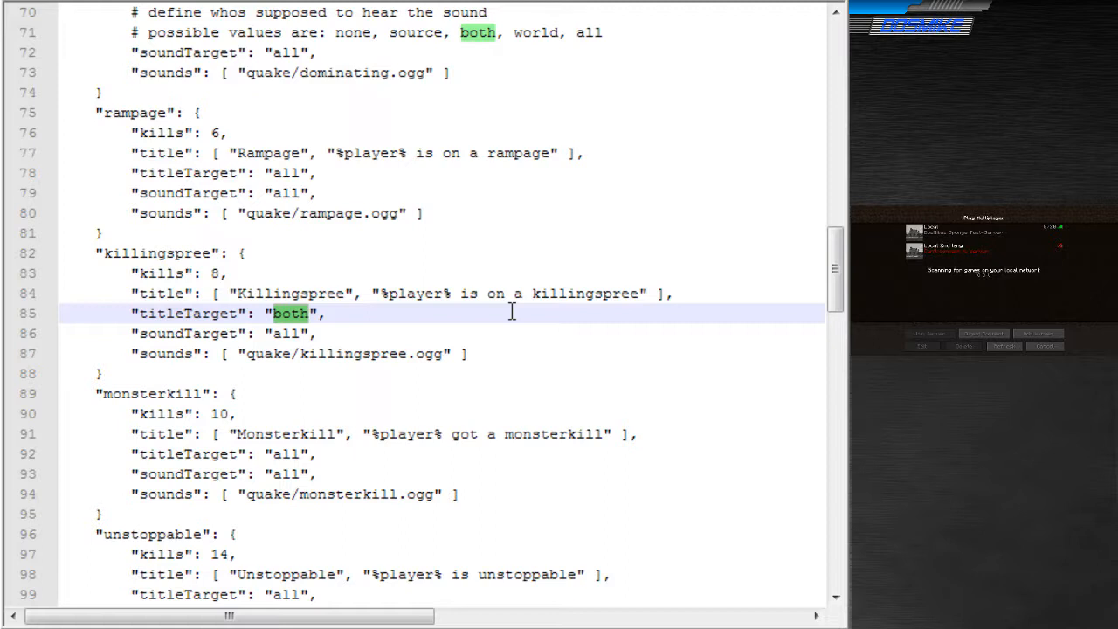
type("world")
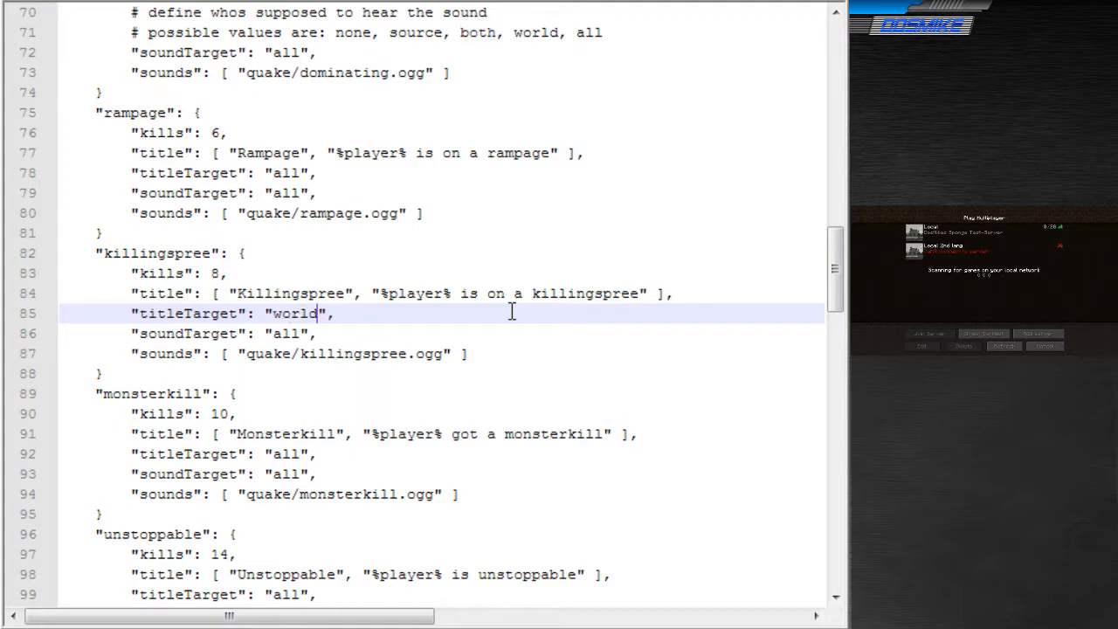
double_click(294, 313)
type("all")
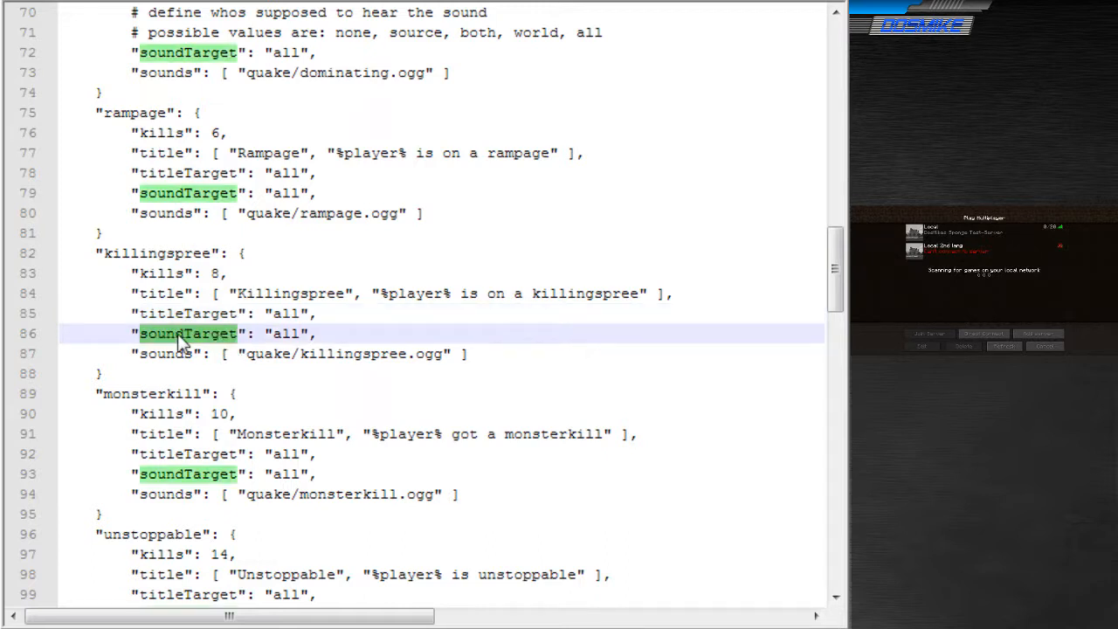
mouse_move(247, 379)
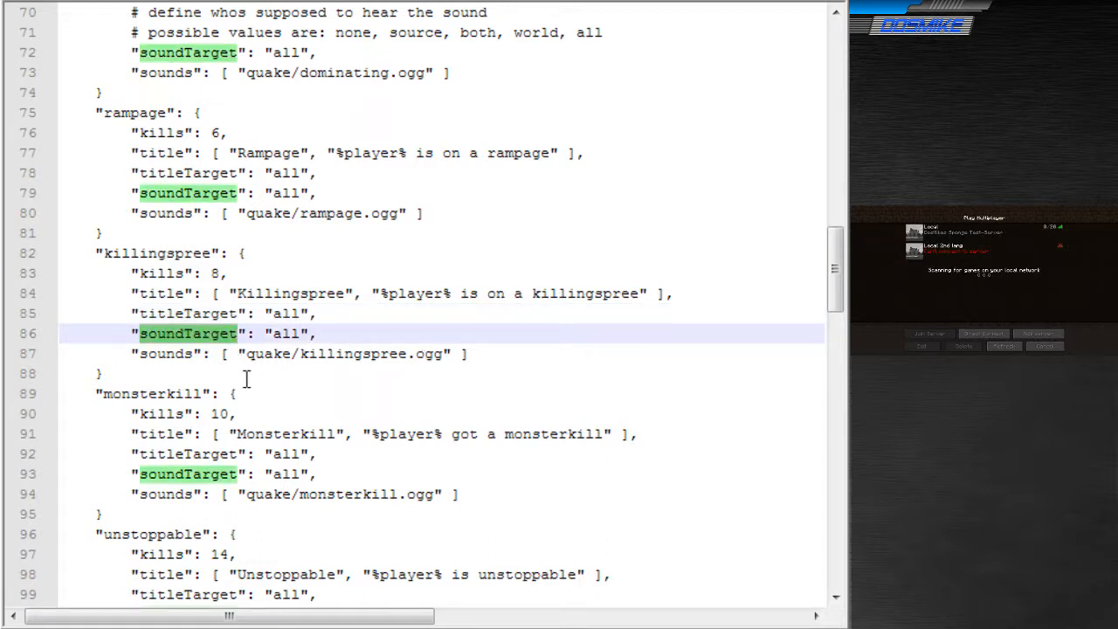
- Point out rampage's kills threshold, then scroll through combobreaker and multikill
left_click(192, 353)
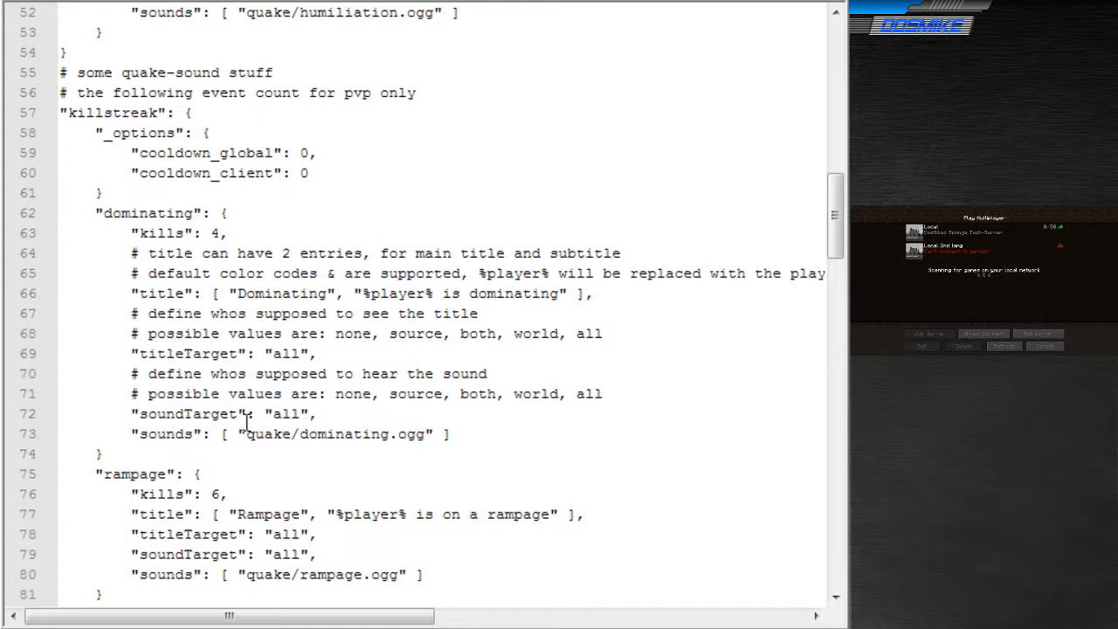
scroll("down", 3)
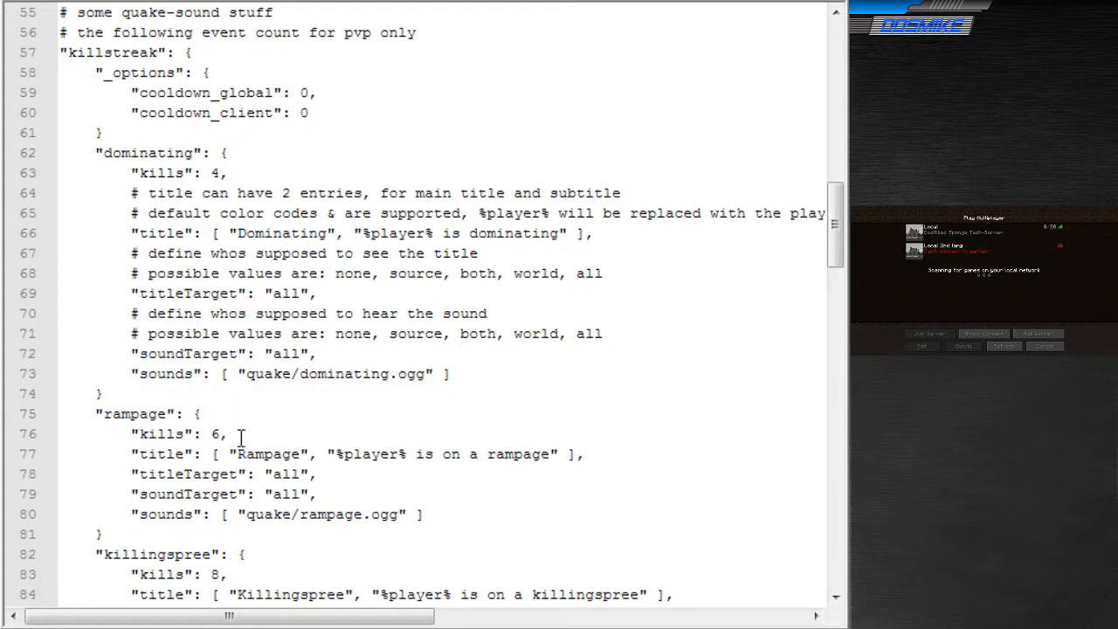
triple_click(179, 434)
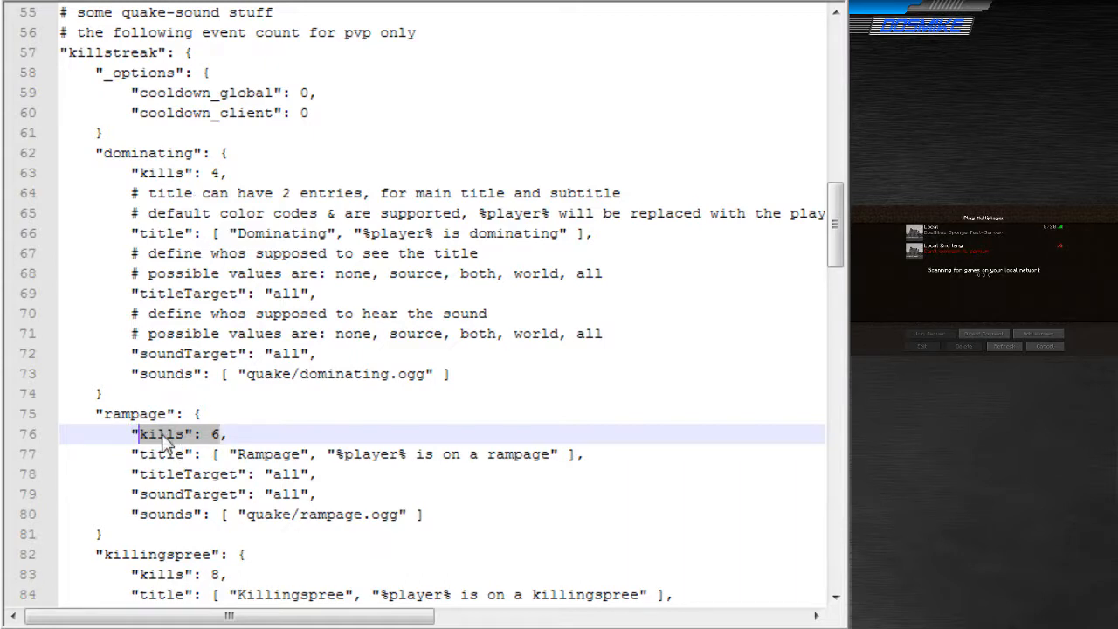
scroll("down", 3)
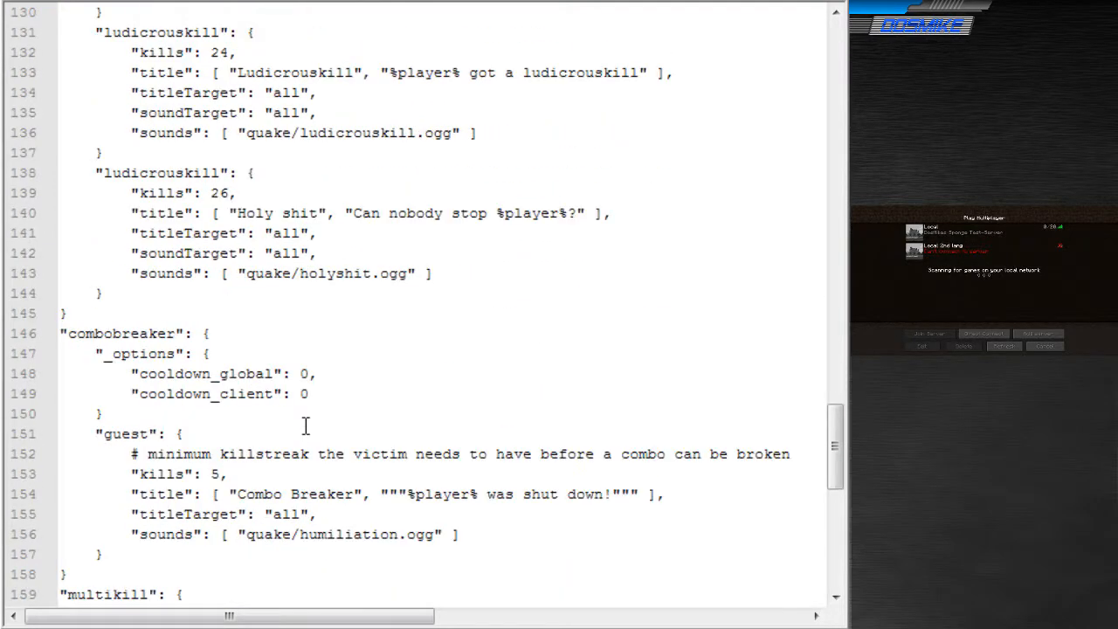
scroll("down", 3)
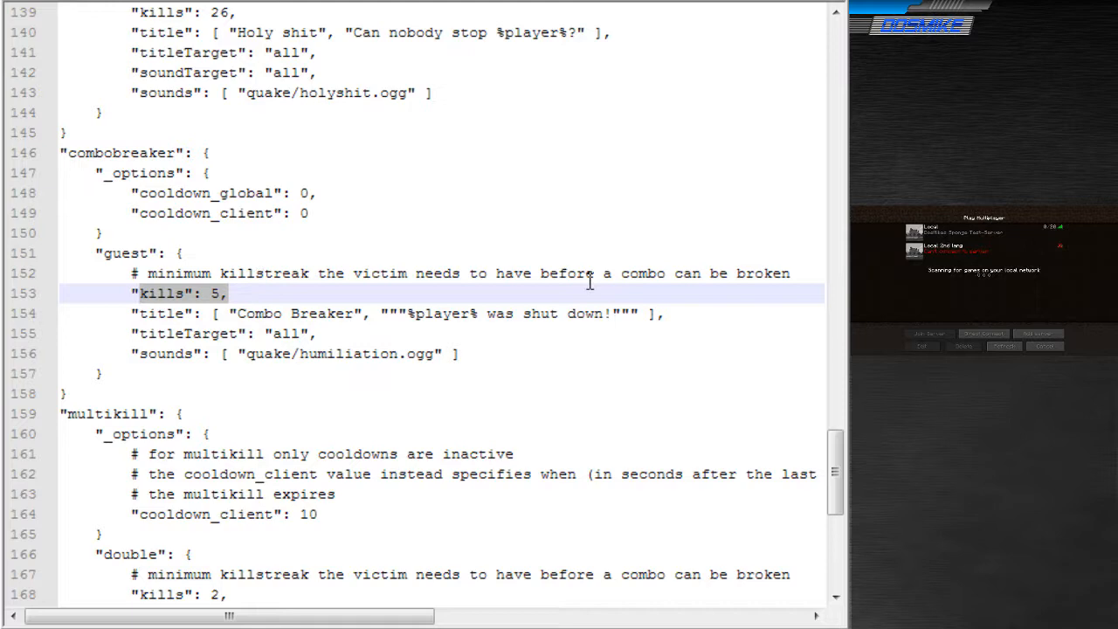
scroll("down", 3)
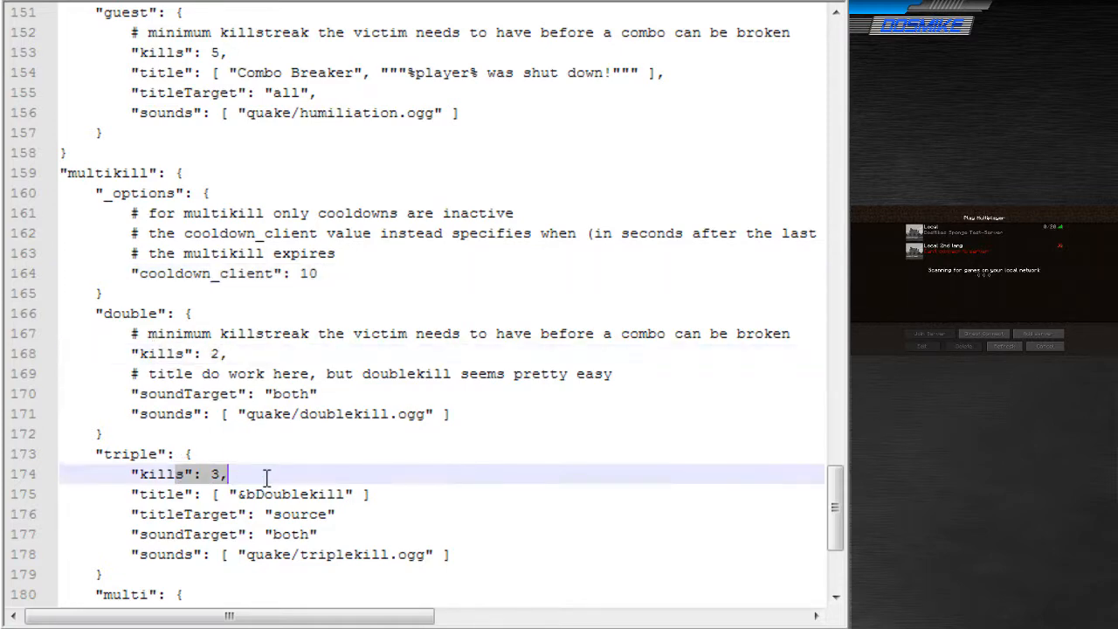
scroll("down", 3)
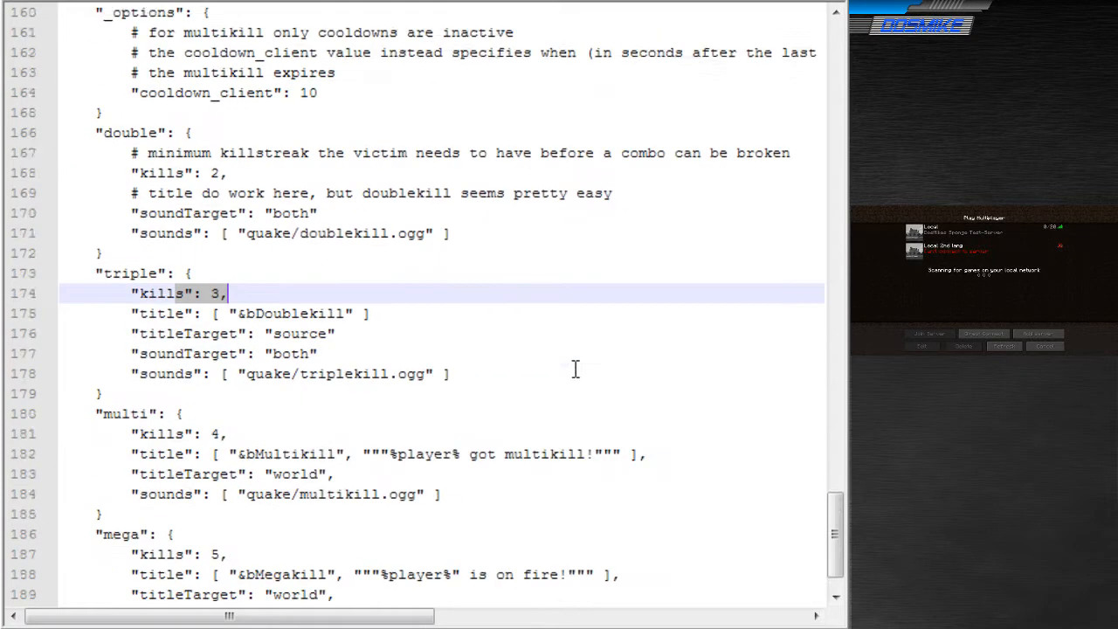
scroll("down", 3)
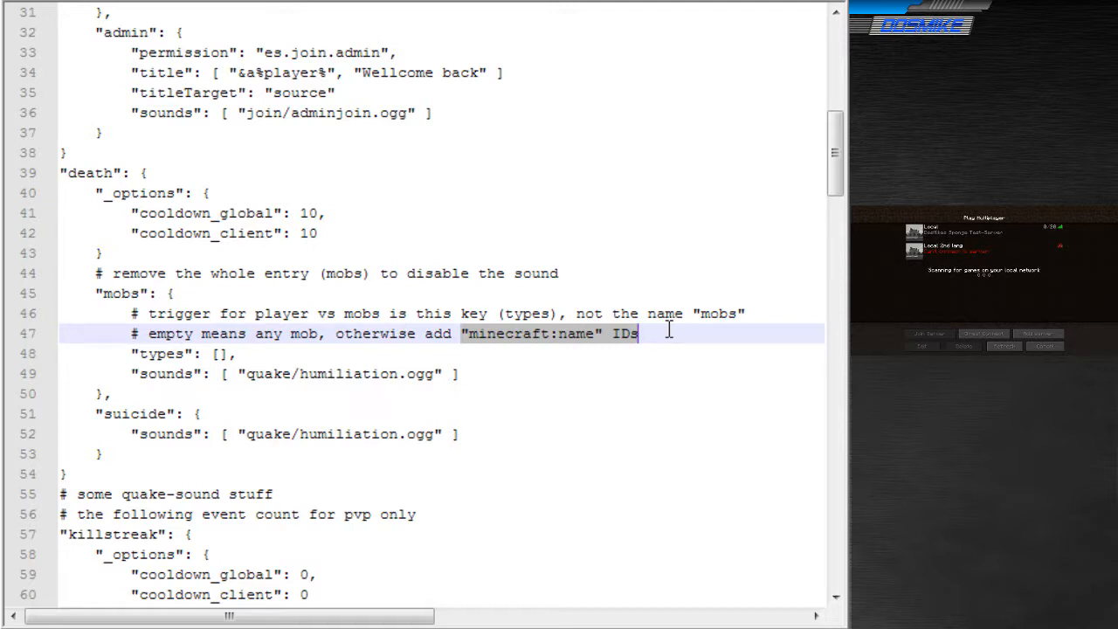
mouse_move(479, 363)
type(",")
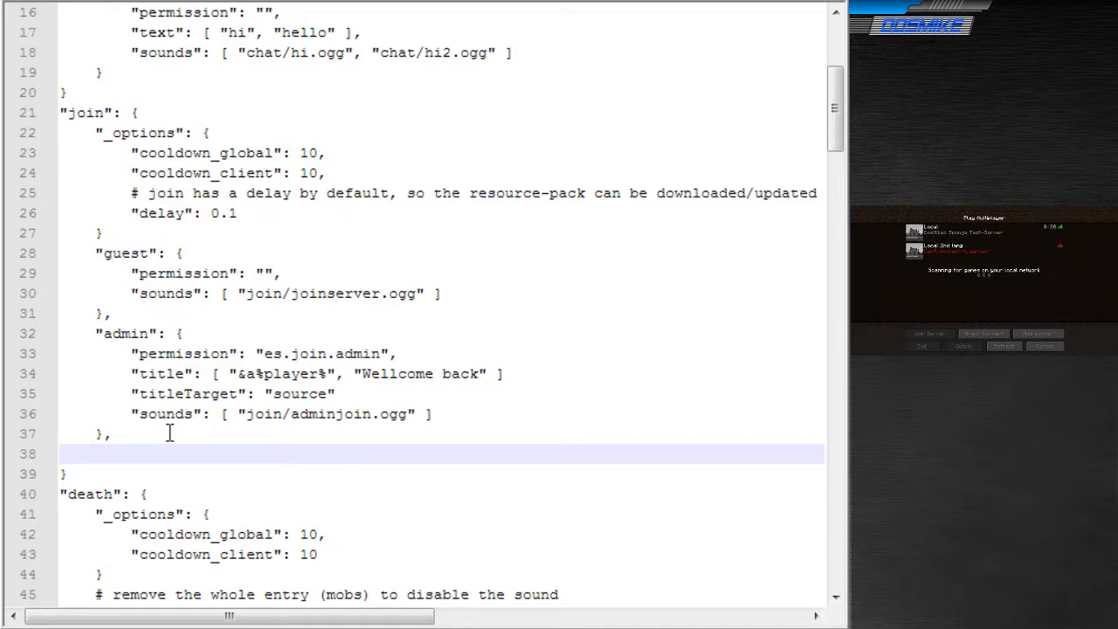
- Start a new "dosmike" player key under join, modelled on the admin entry
type("\"")
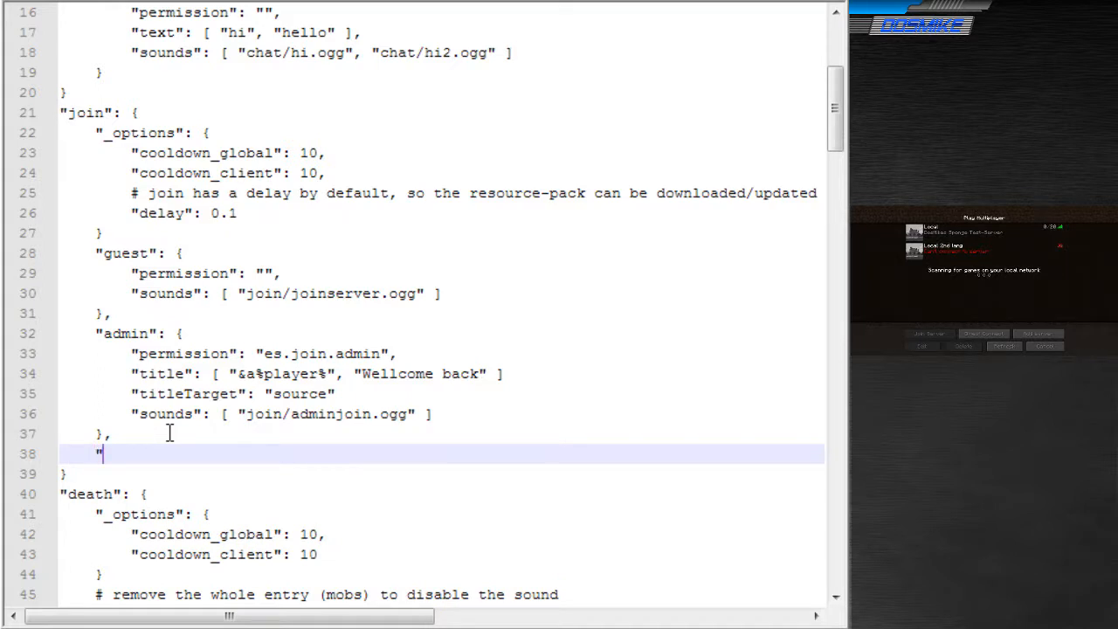
double_click(125, 252)
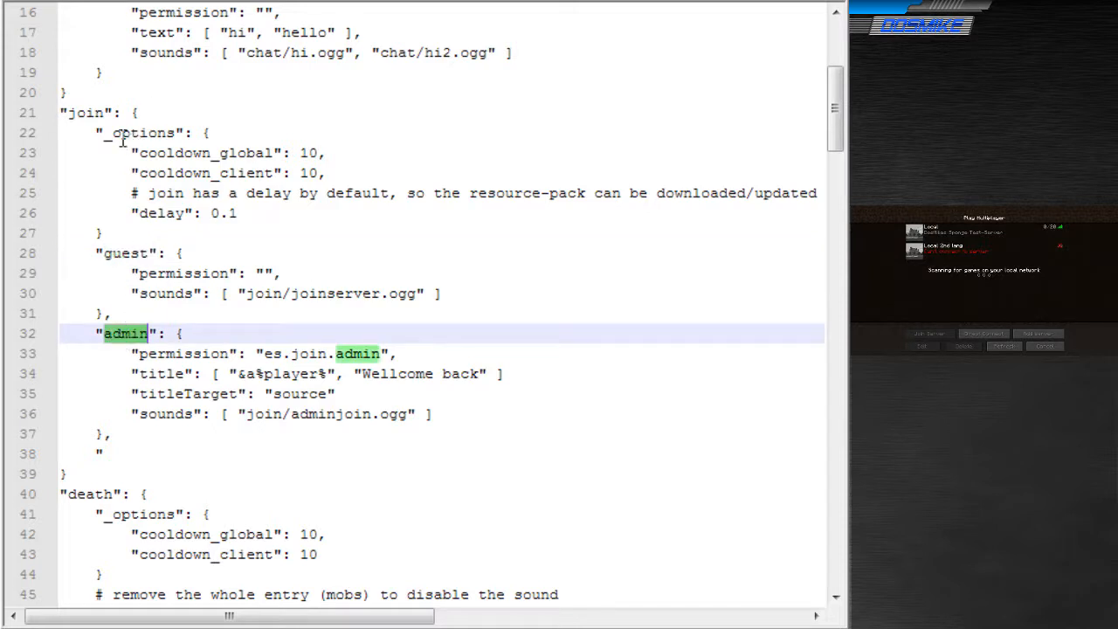
mouse_move(138, 317)
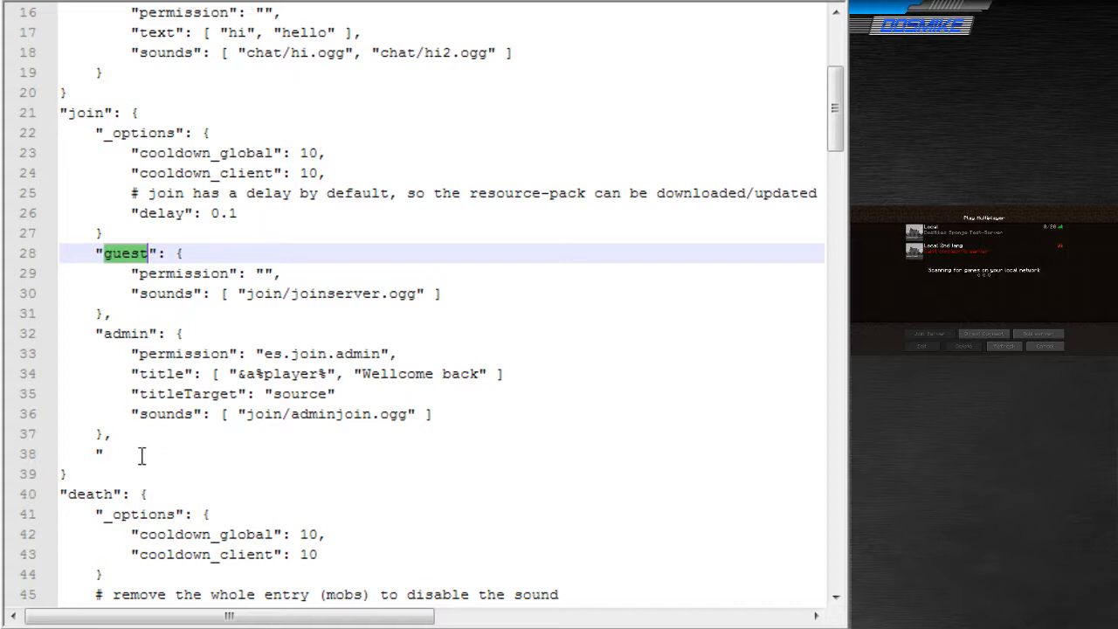
left_click(214, 453)
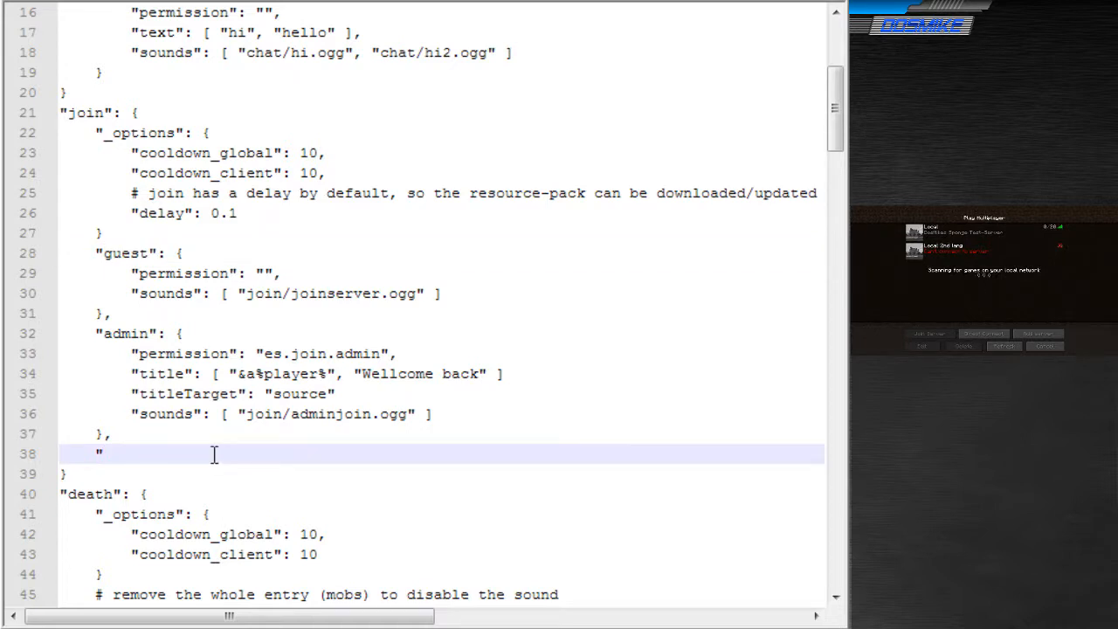
type("dosm")
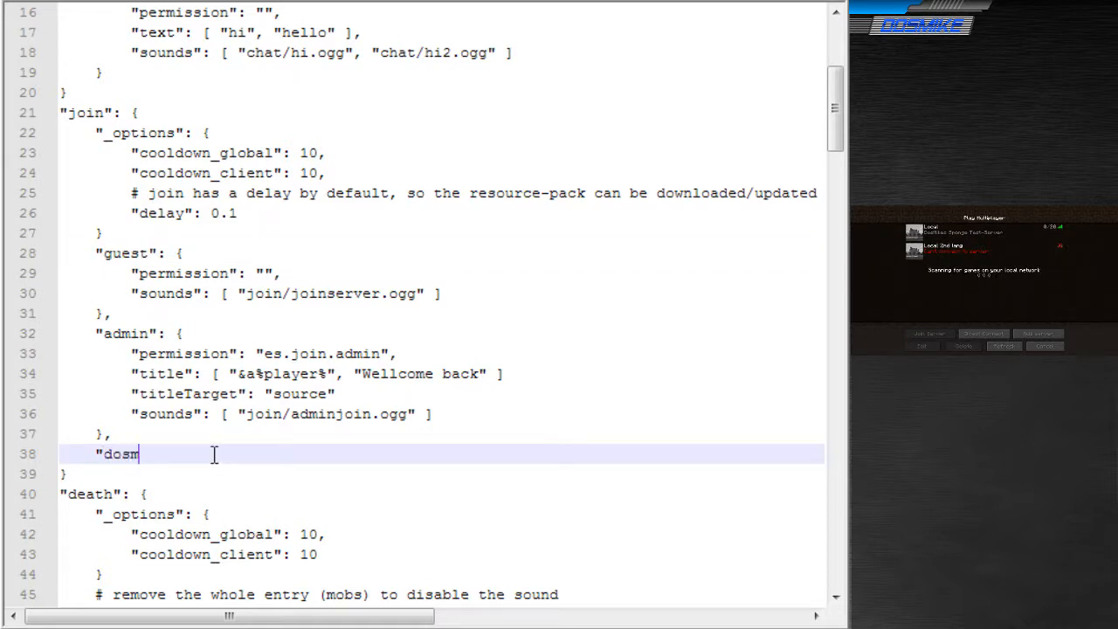
type("ike\": {")
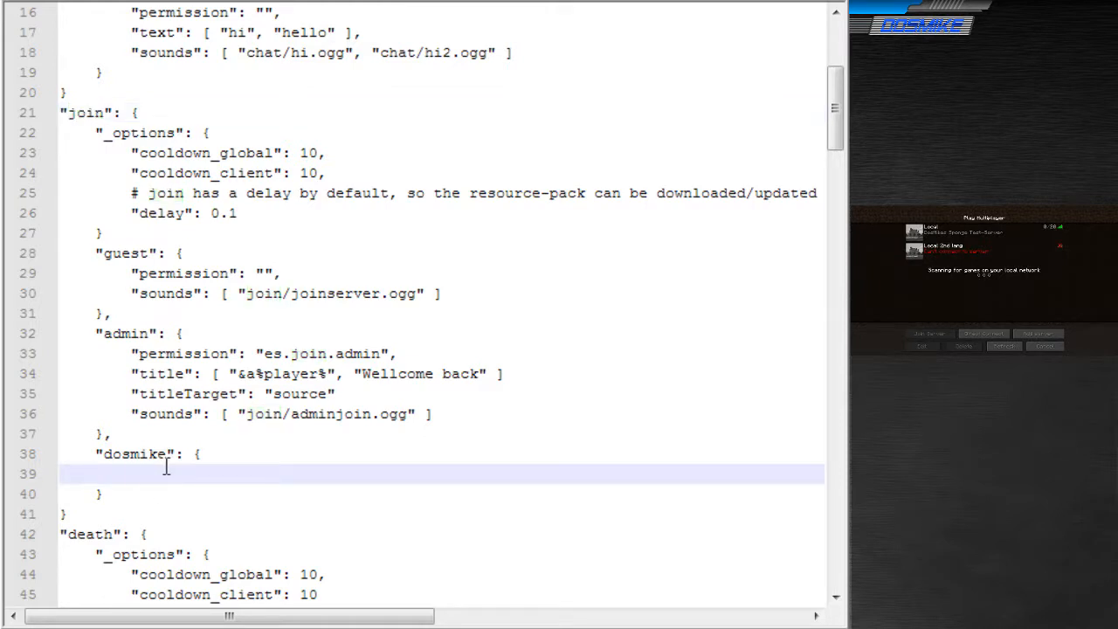
- Give it permission es.join.admin and a userid field, then fix missing commas
type("\"permi")
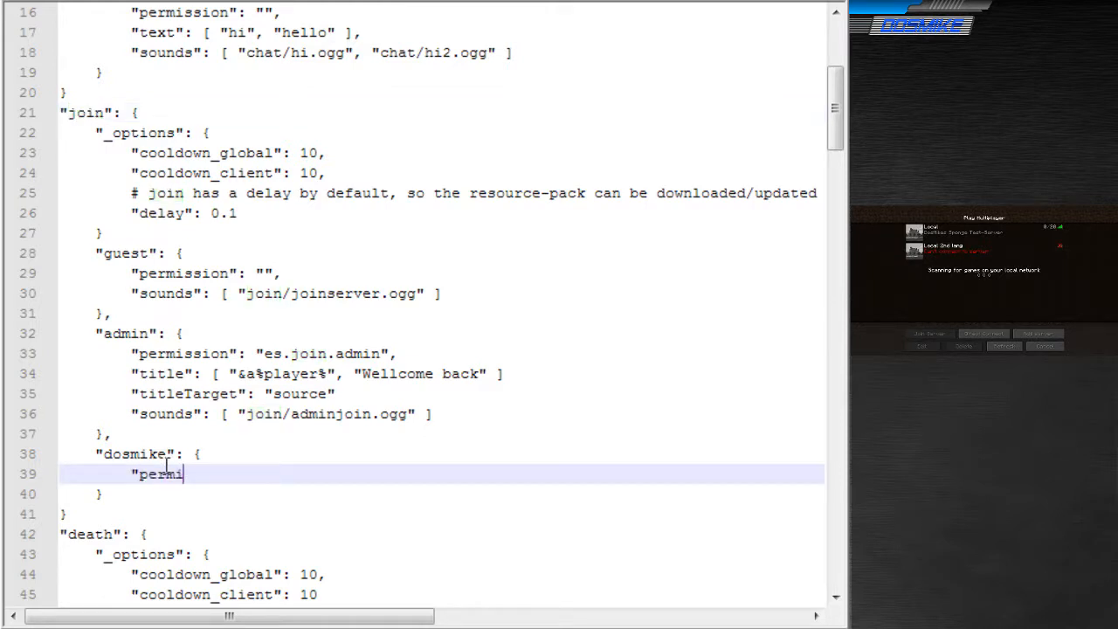
type("ssion\": \"es")
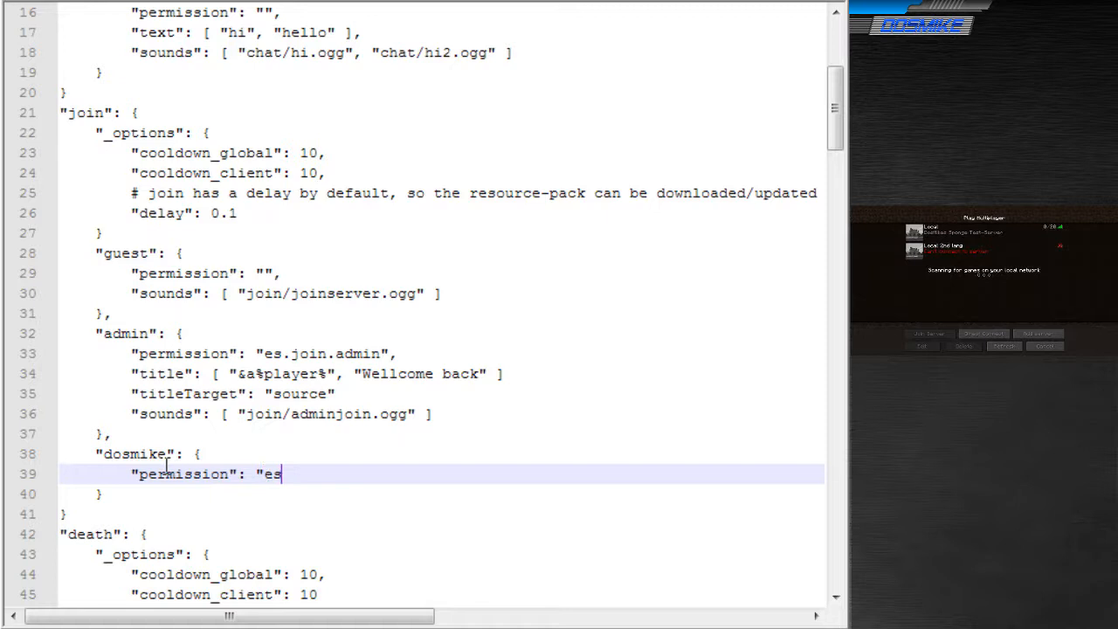
type(".join.admin\",")
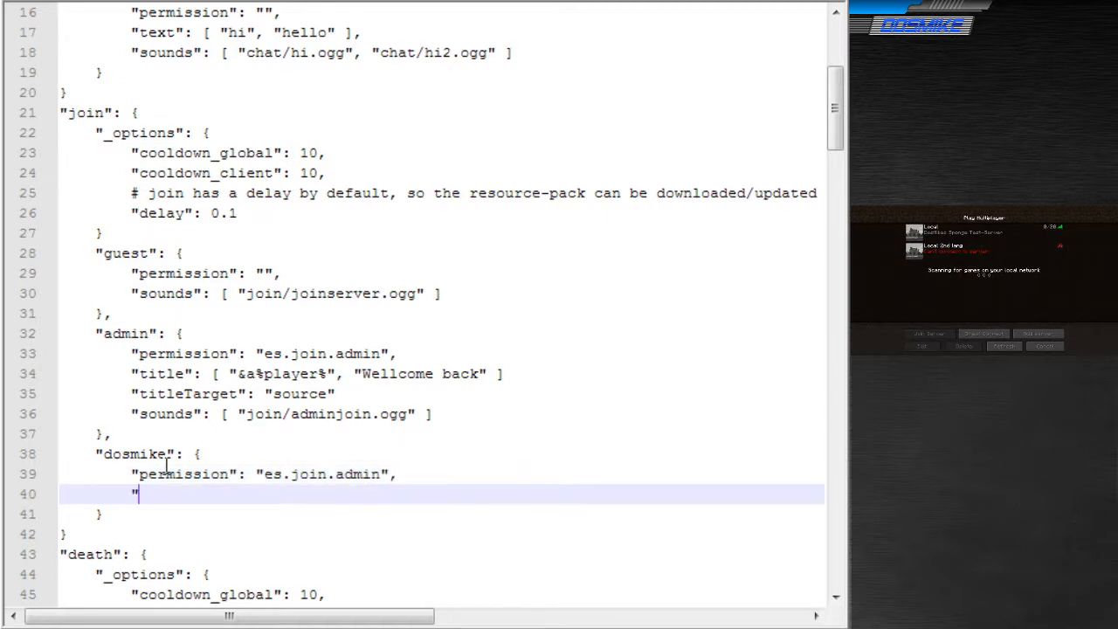
type("userid\"")
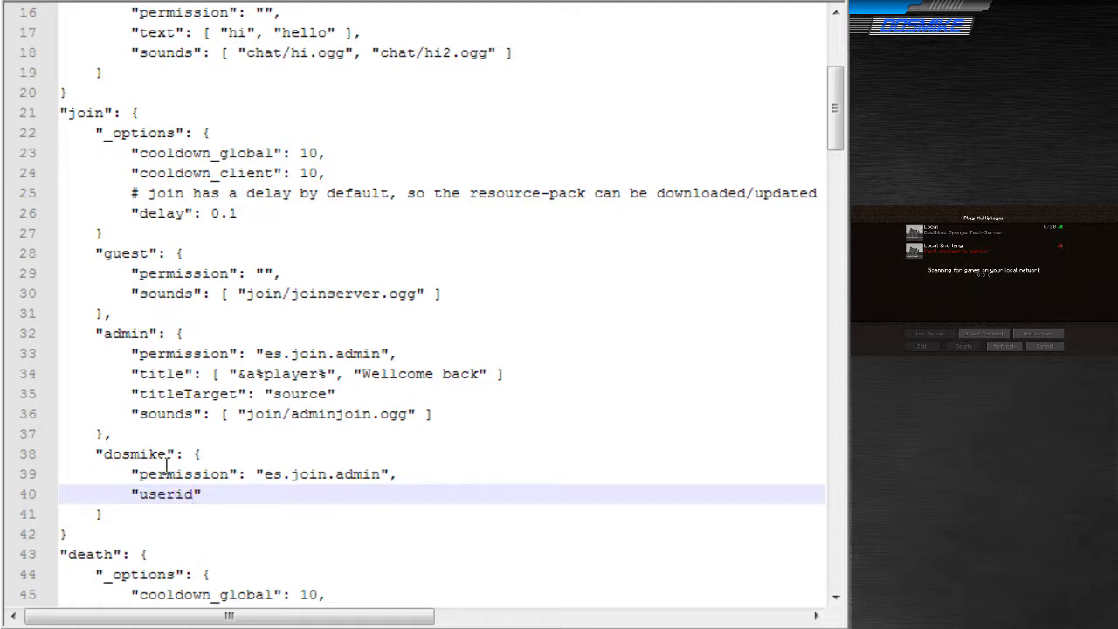
type(": \"\"")
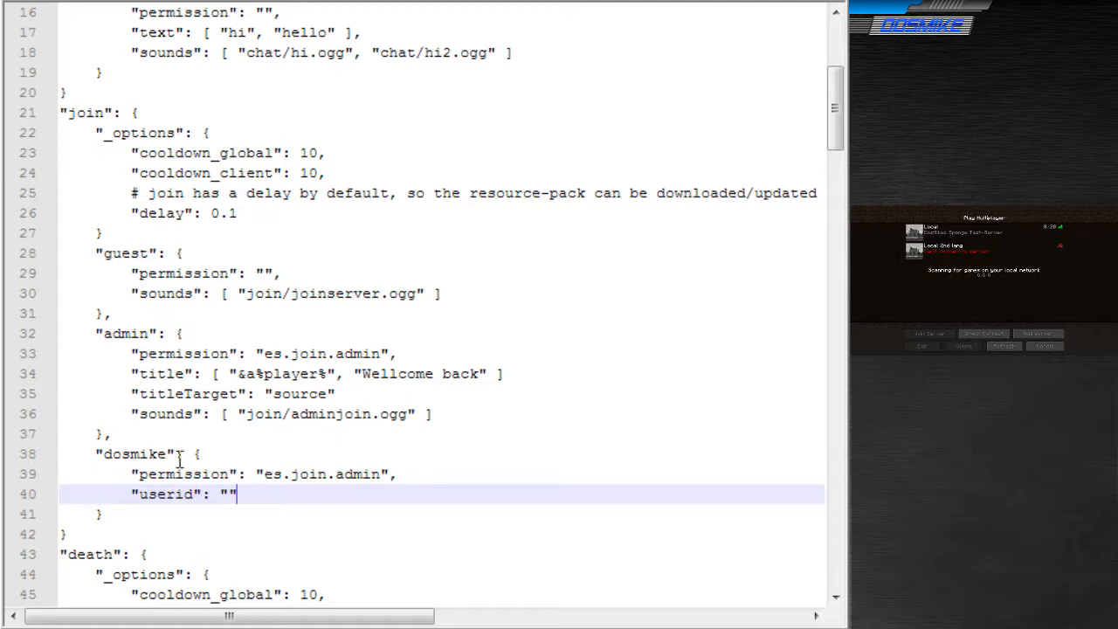
type(",")
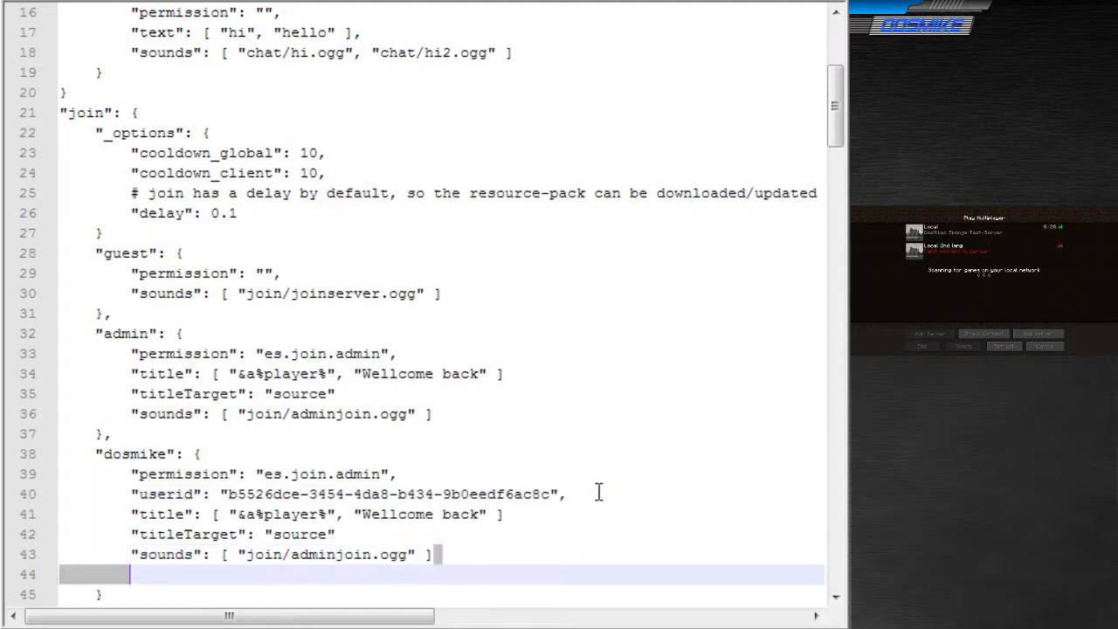
scroll("down", 3)
type(",")
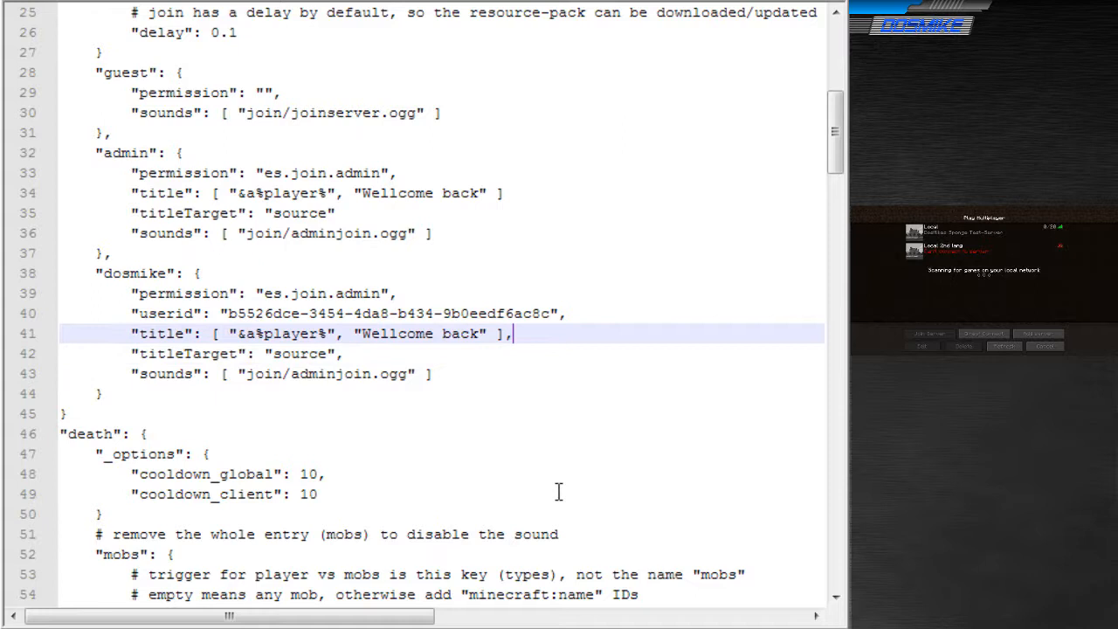
left_click(614, 192)
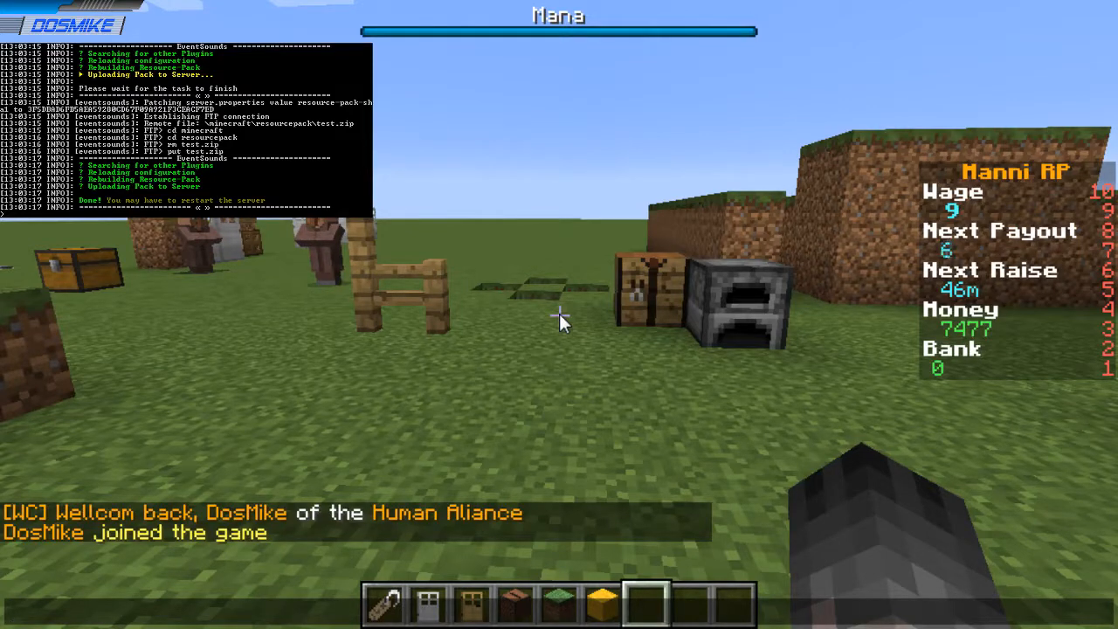
- Run /es reload, wait for the pack upload, and rejoin to see the welcome-back greeting
type("/es reload")
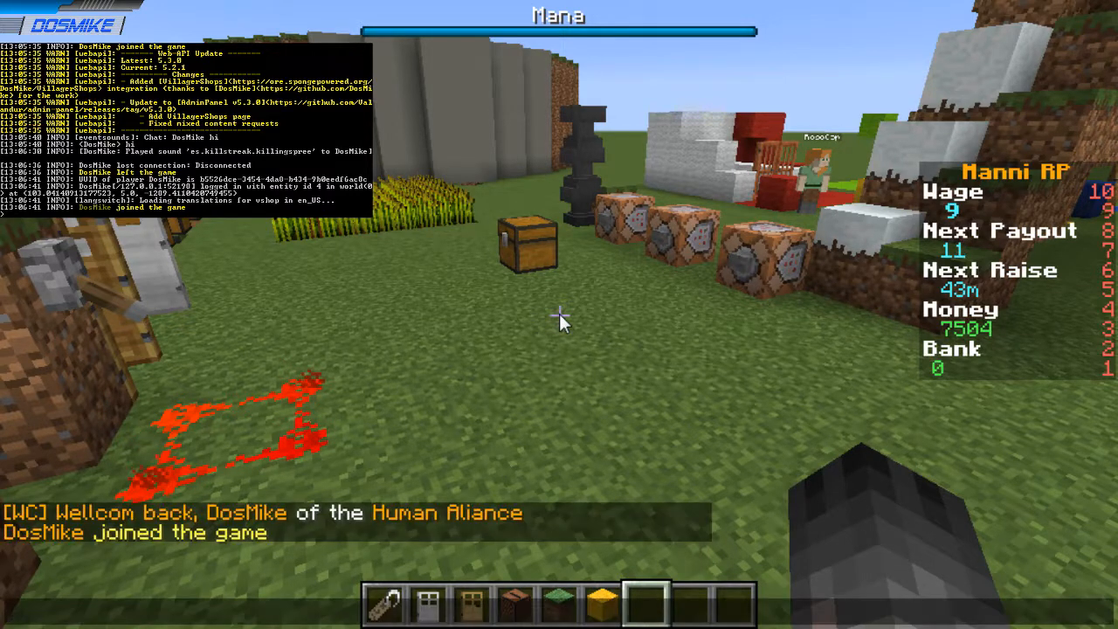
- Enter /playsound es.killstreak.killingspree master, copying the event name from the config
type("/playsound")
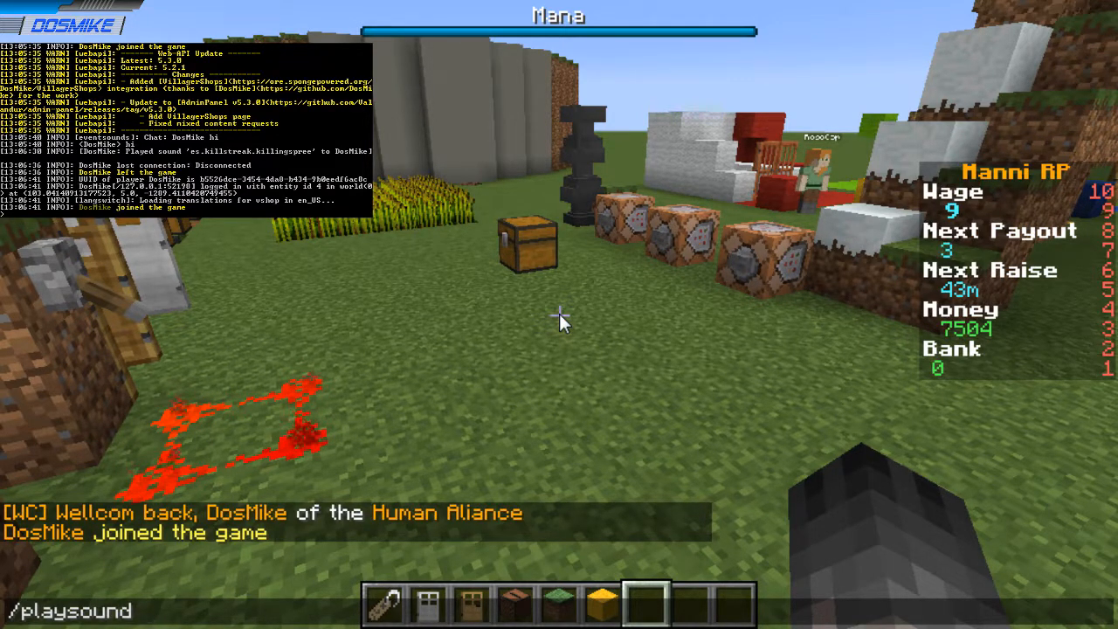
type("es")
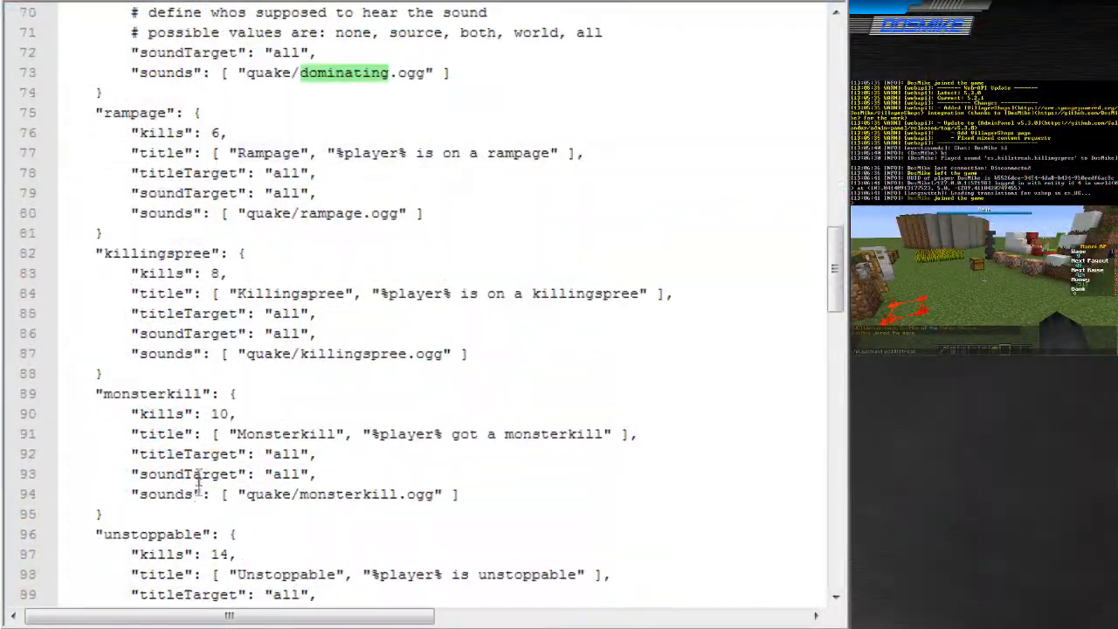
double_click(156, 253)
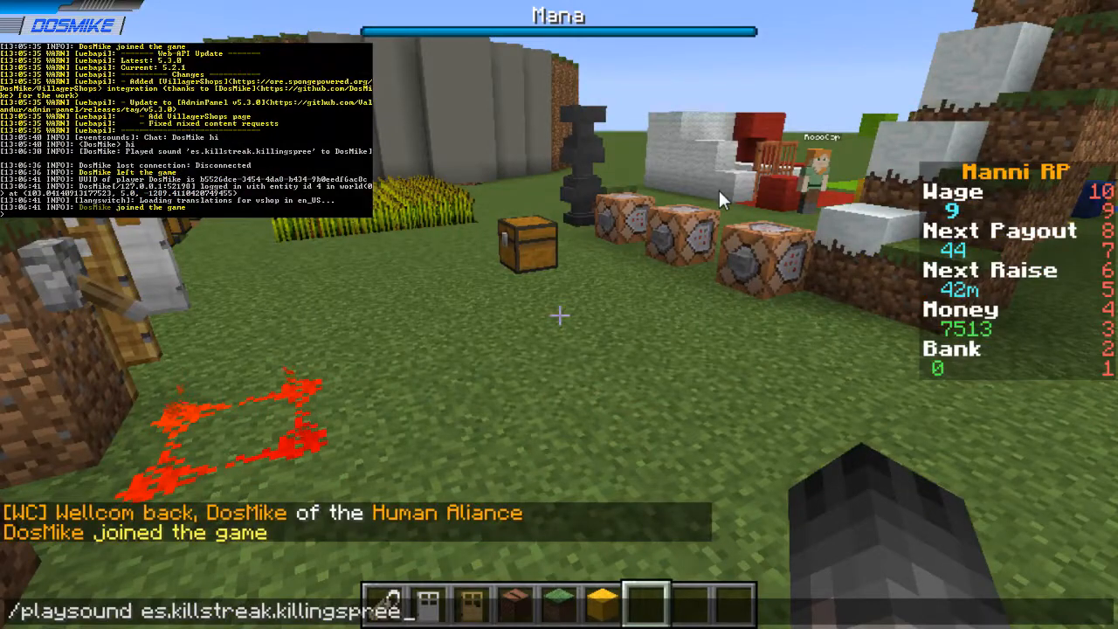
type("master")
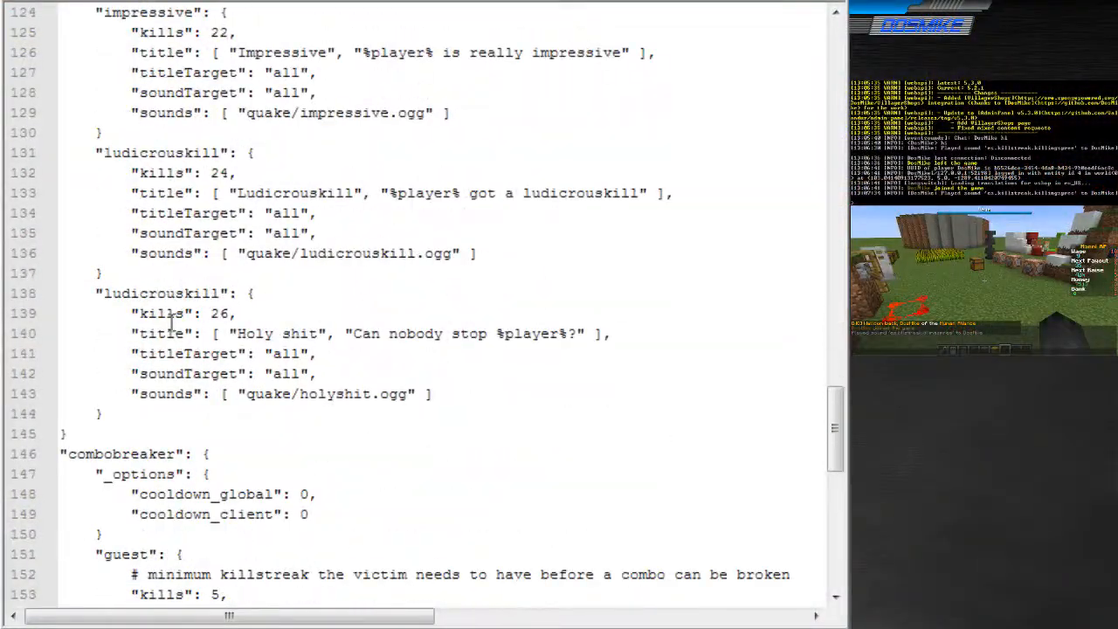
- Append a "dummy" section with a dialog1 entry copied from mega, keeping only sounds
scroll("down", 3)
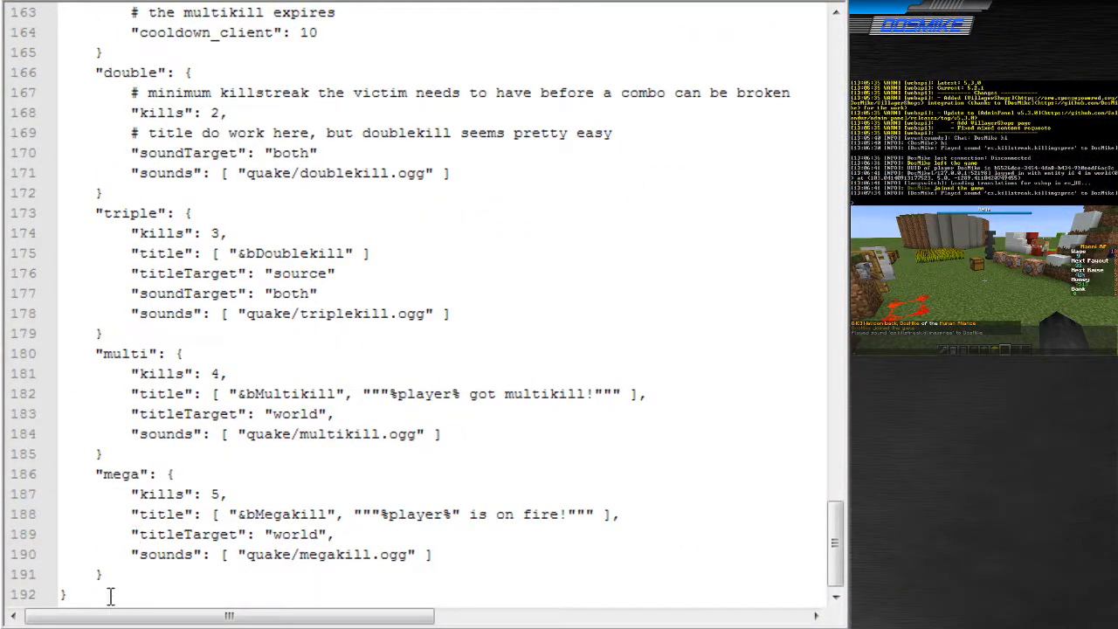
type("dummy\": {")
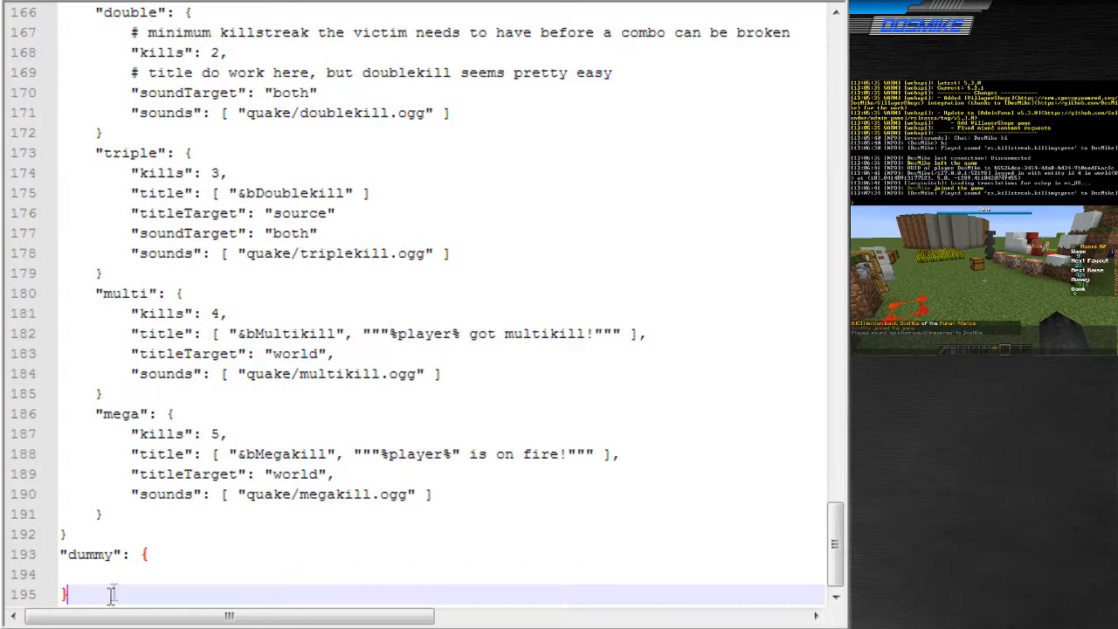
left_click_drag(96, 413, 113, 513)
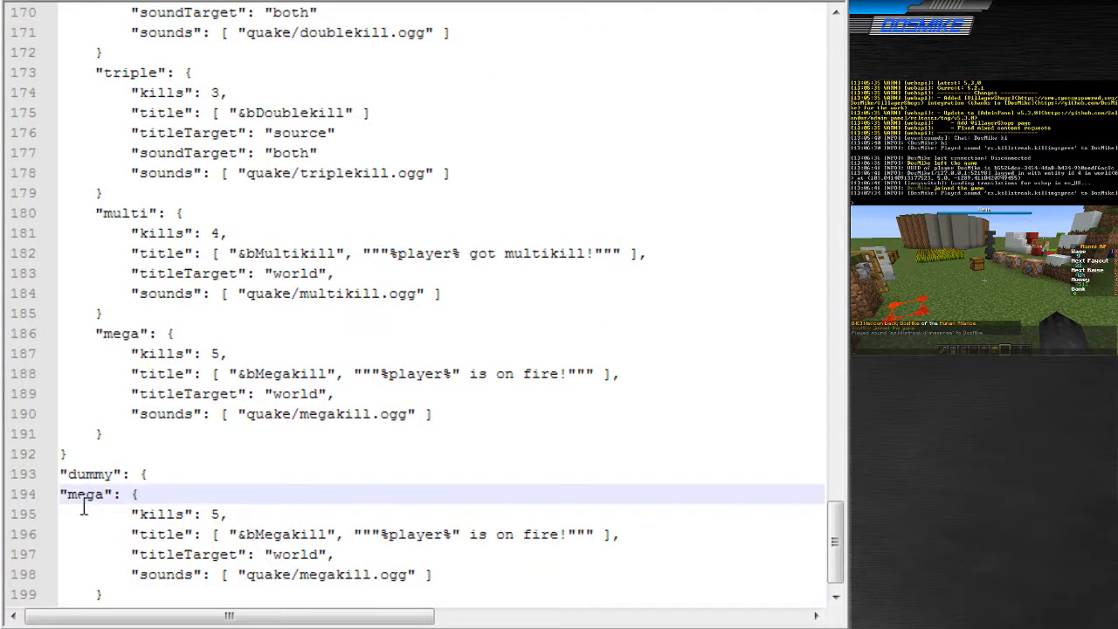
type("dialog1")
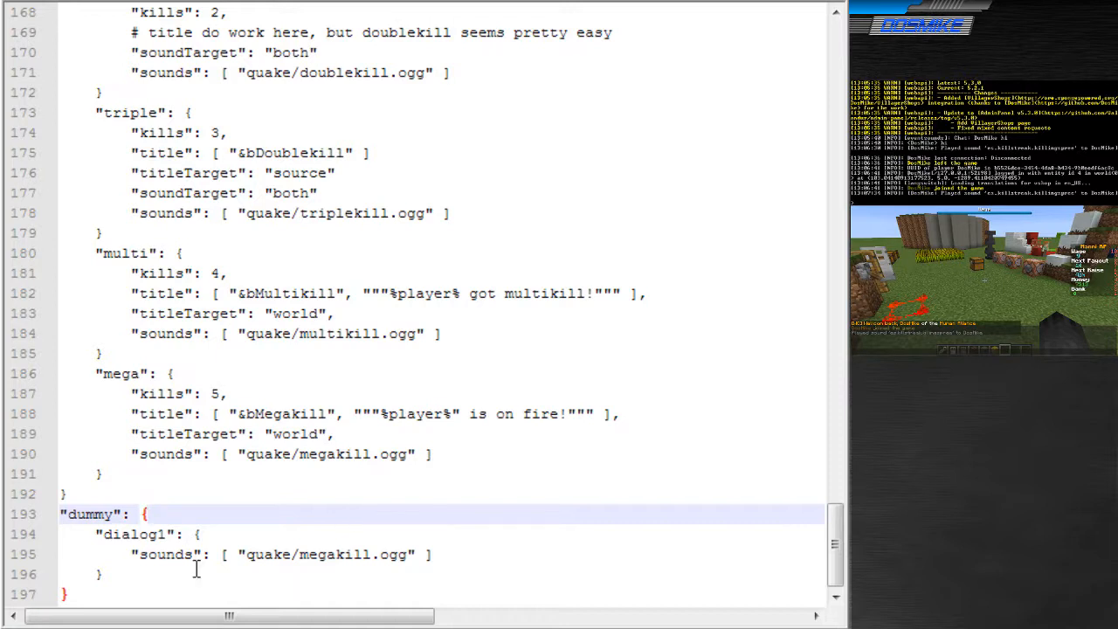
double_click(87, 514)
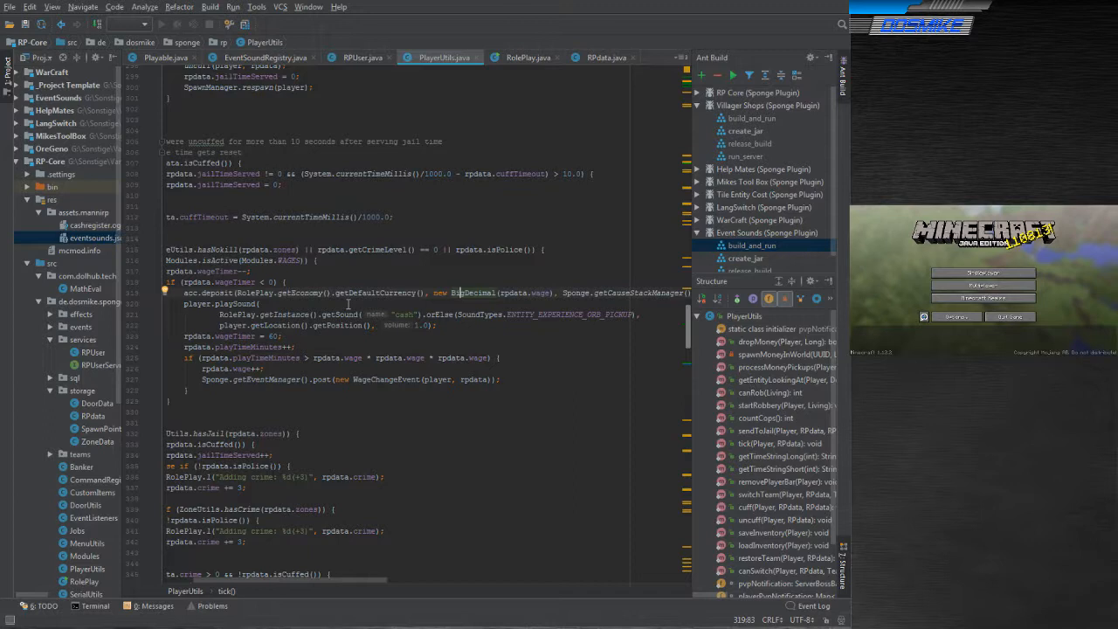
- Open eventsounds.json mapping cash to cashregister.ogg, then view RolePlay.java's sound lookup
left_click(94, 226)
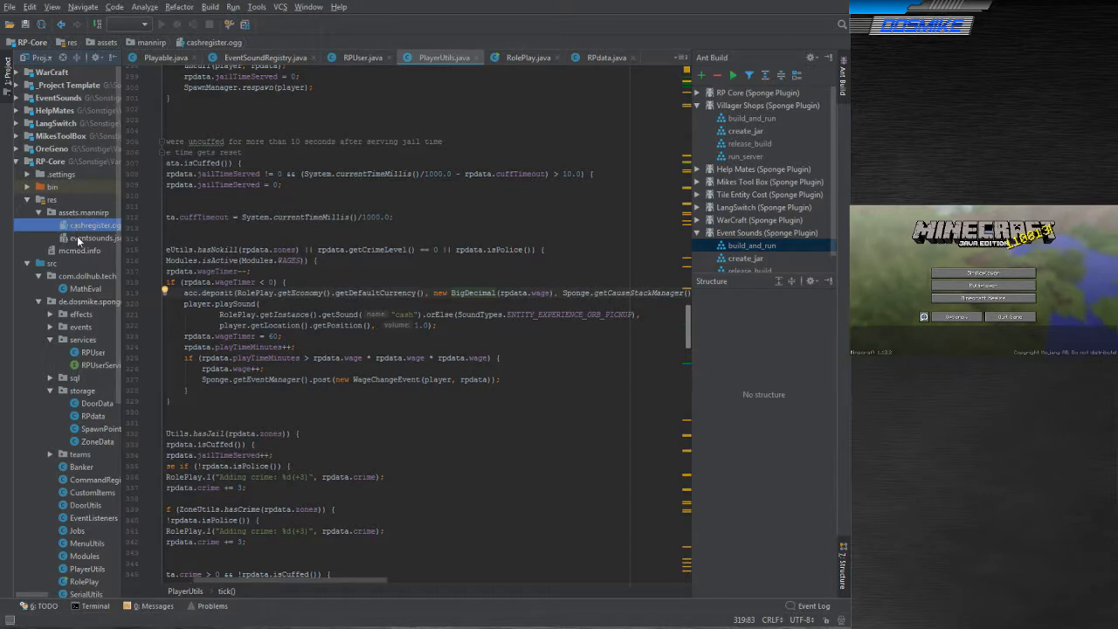
left_click(96, 238)
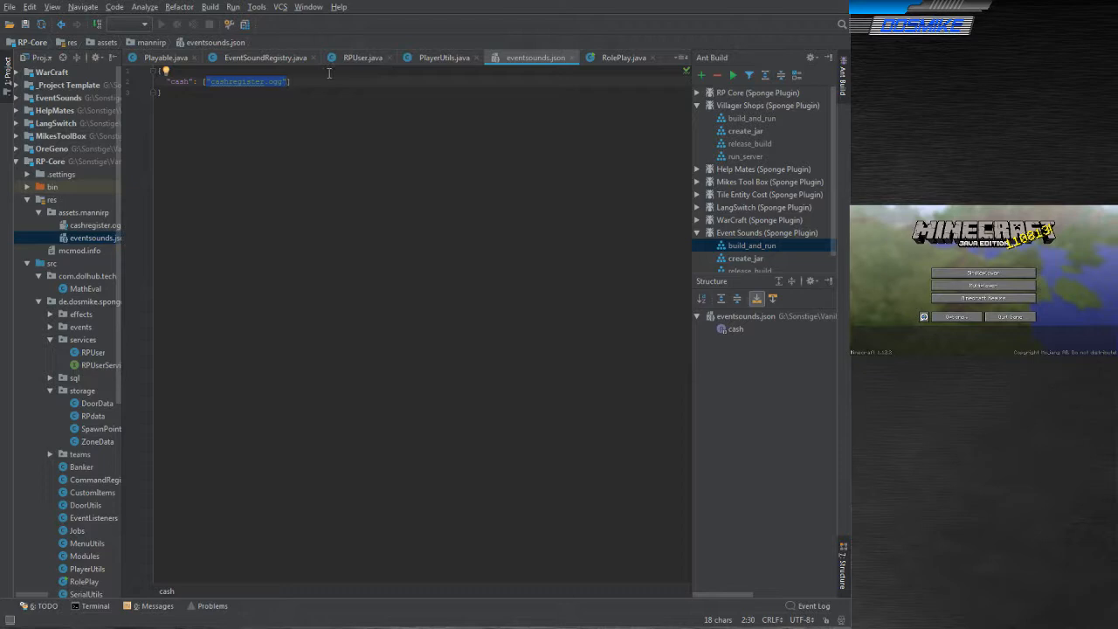
mouse_move(612, 59)
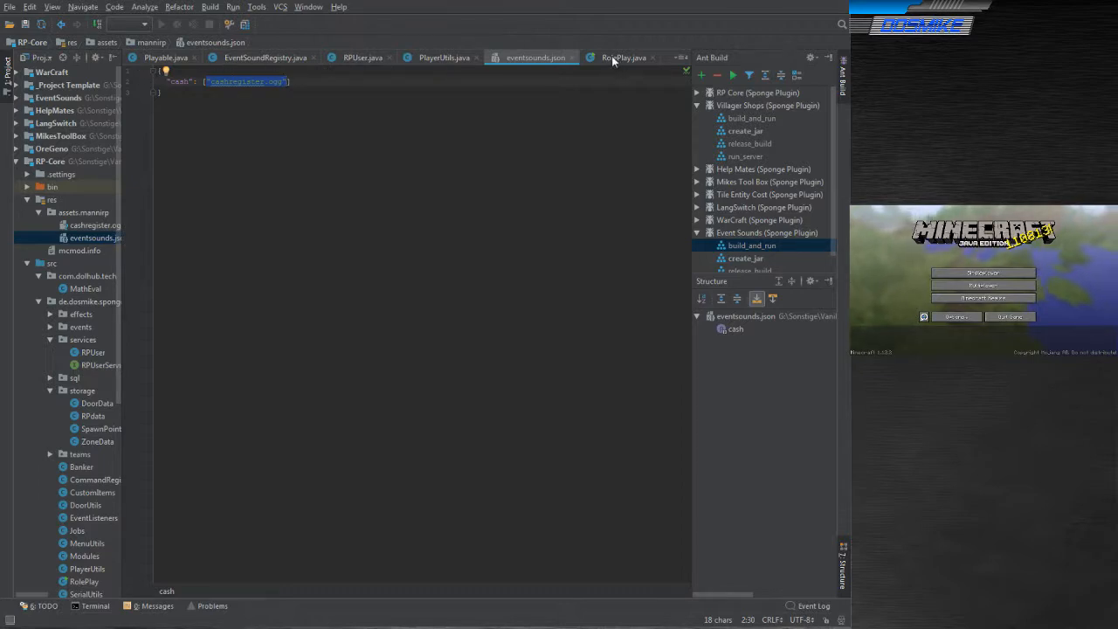
left_click(624, 57)
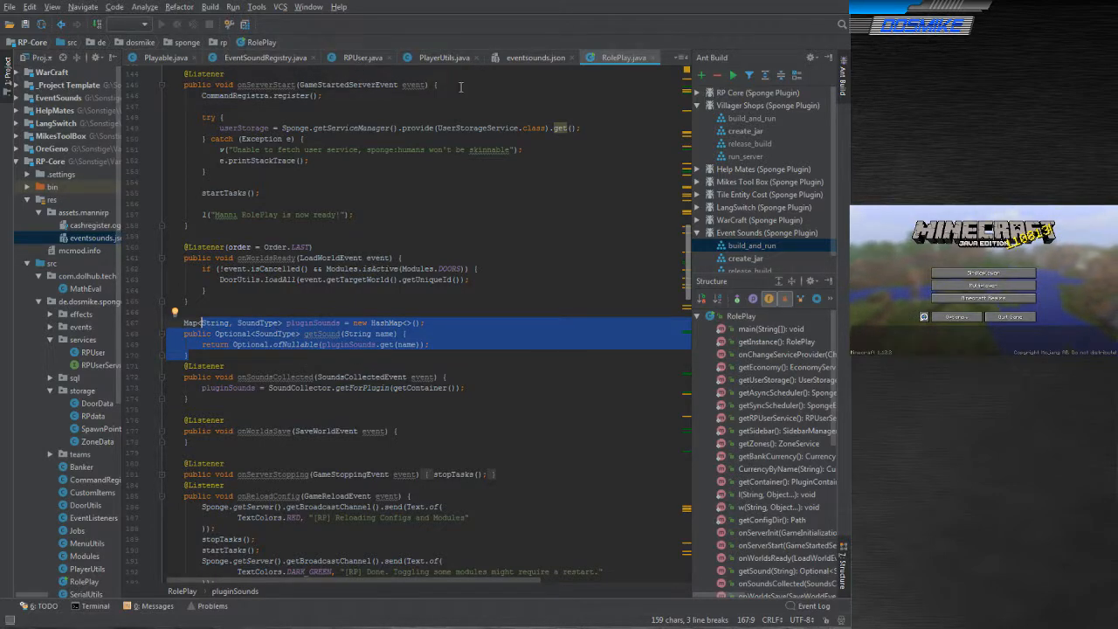
- Switch back to PlayerUtils.java, where the wage payout plays the cash sound
left_click(443, 58)
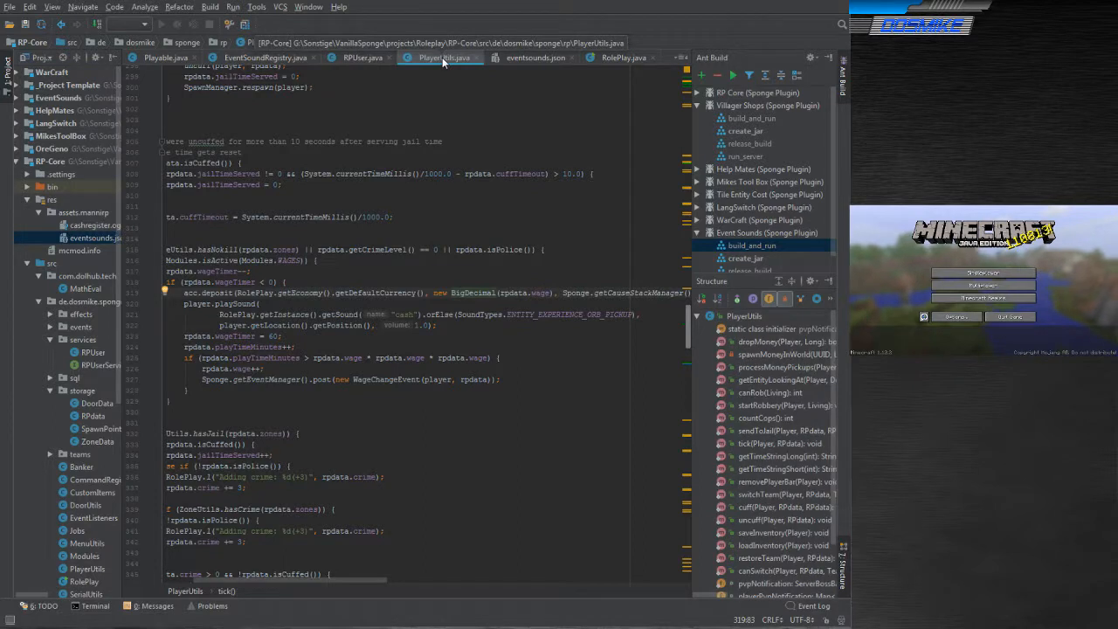